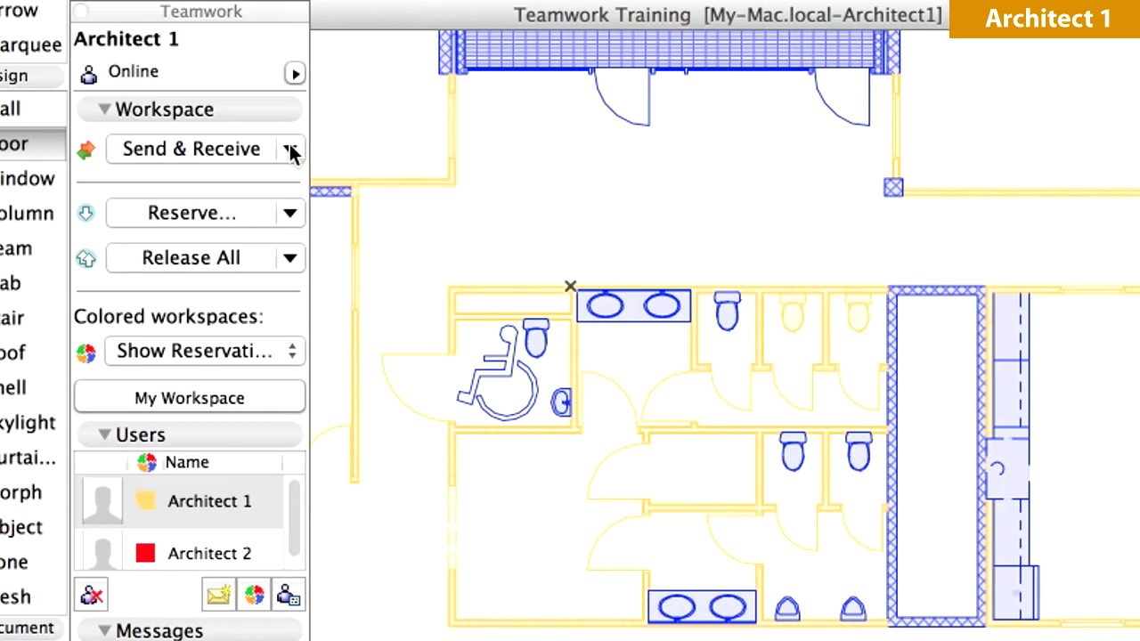
mouse_move(189, 150)
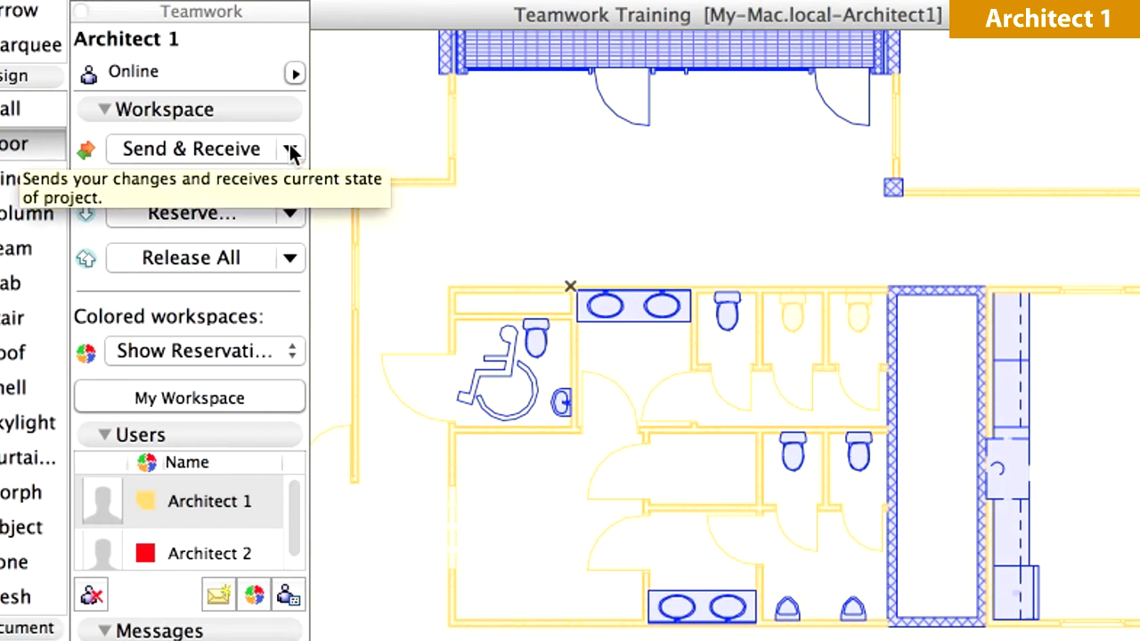
Send & Receive, then assign Architect 1 a workspace colour in the Teamwork users list.
click(288, 149)
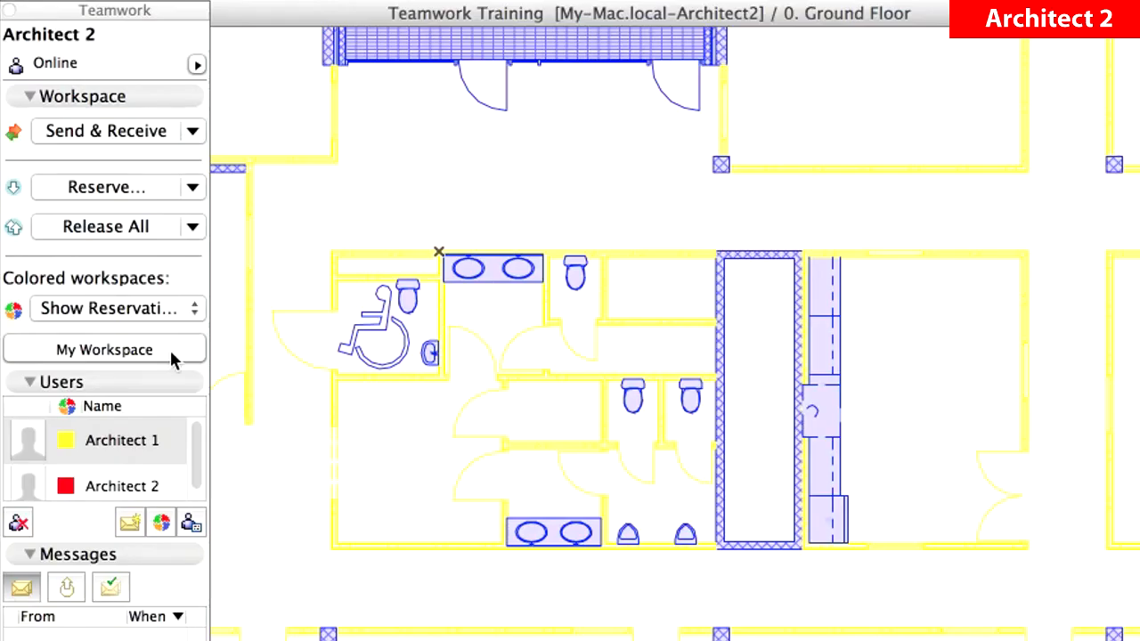
click(121, 440)
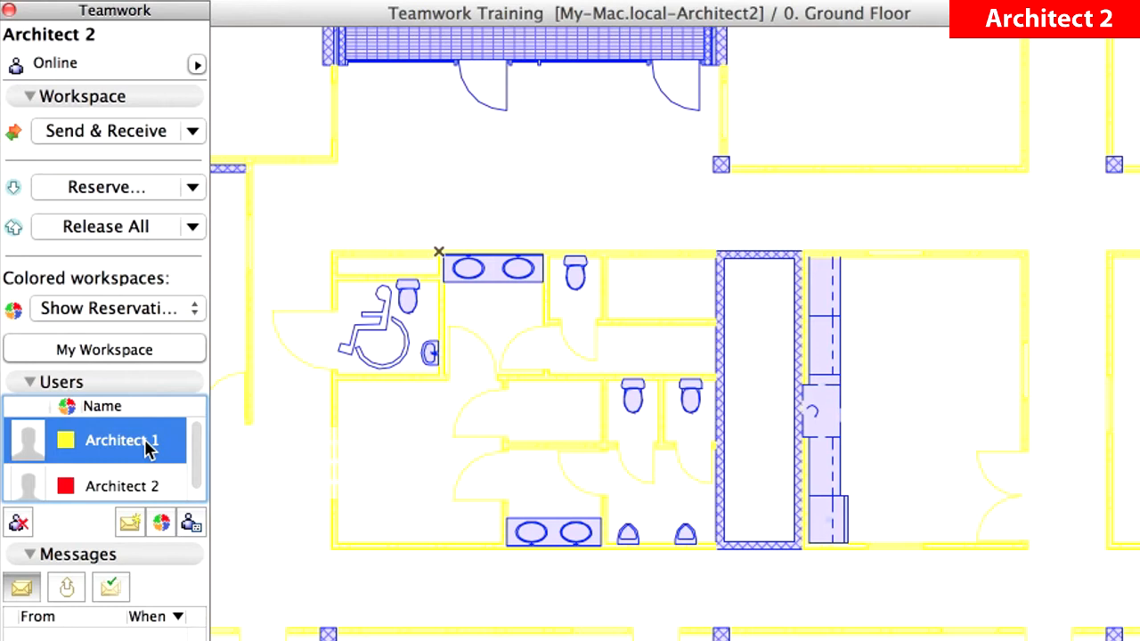
mouse_move(159, 481)
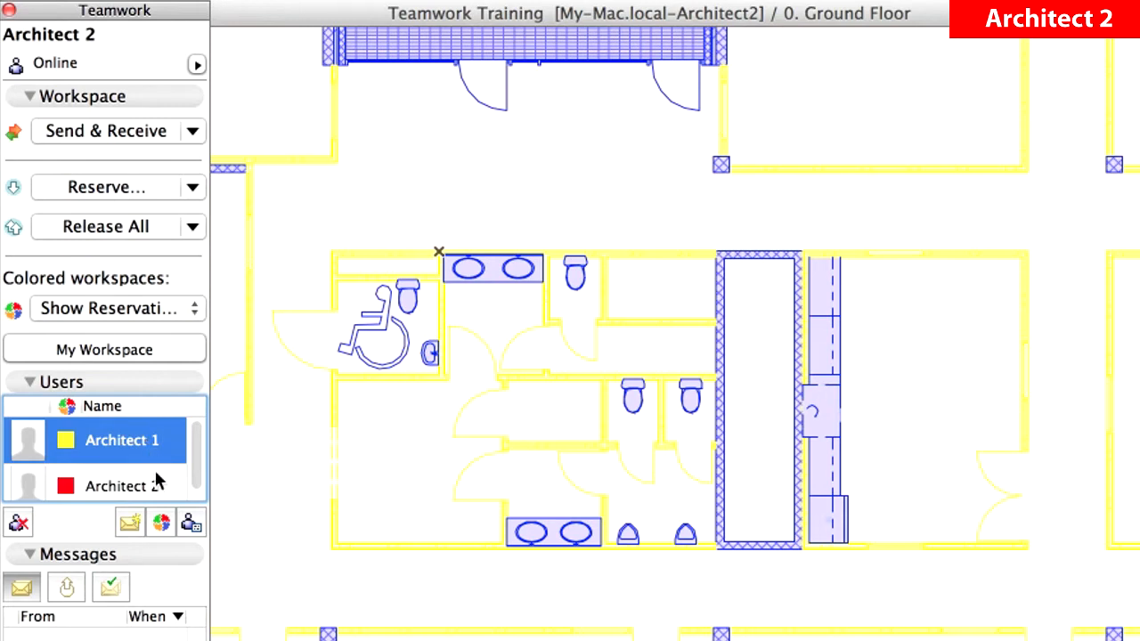
mouse_move(160, 524)
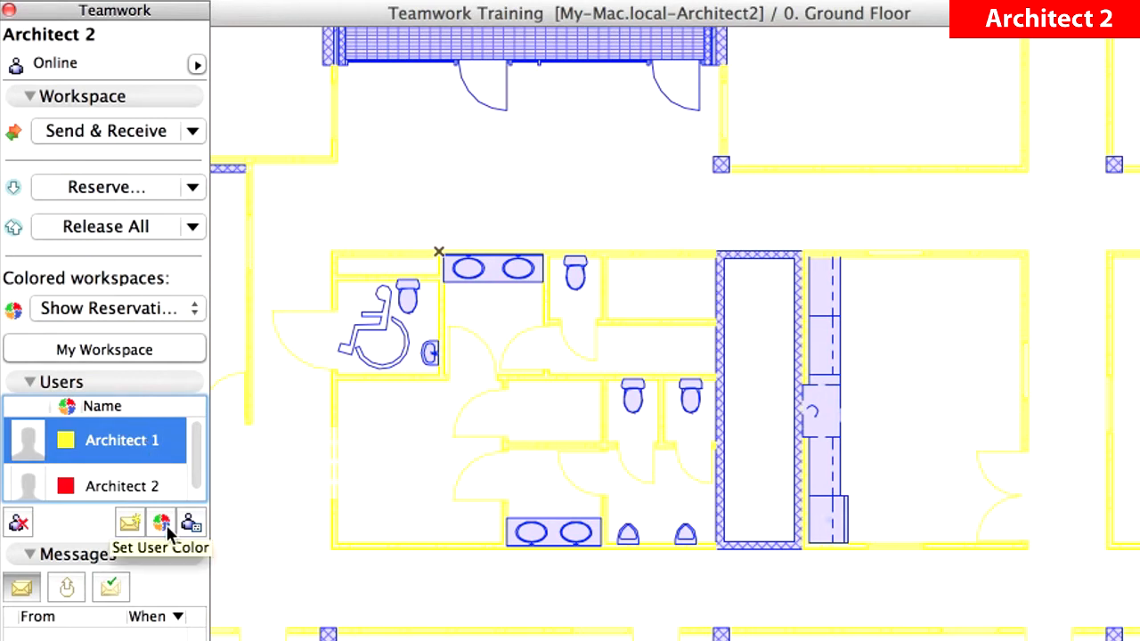
click(161, 524)
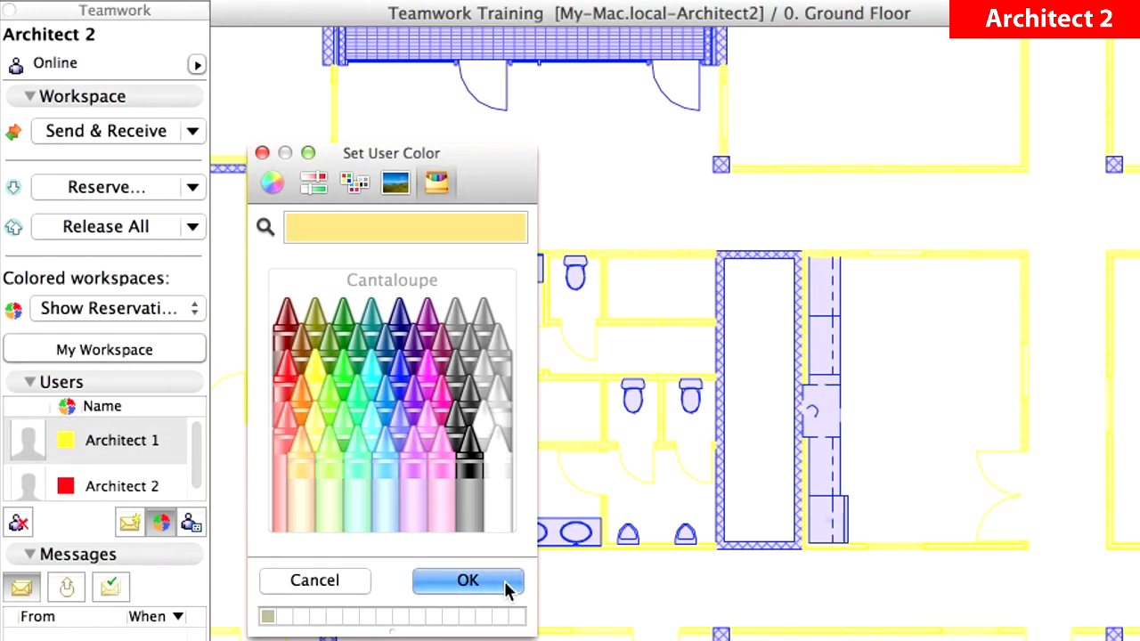
click(467, 581)
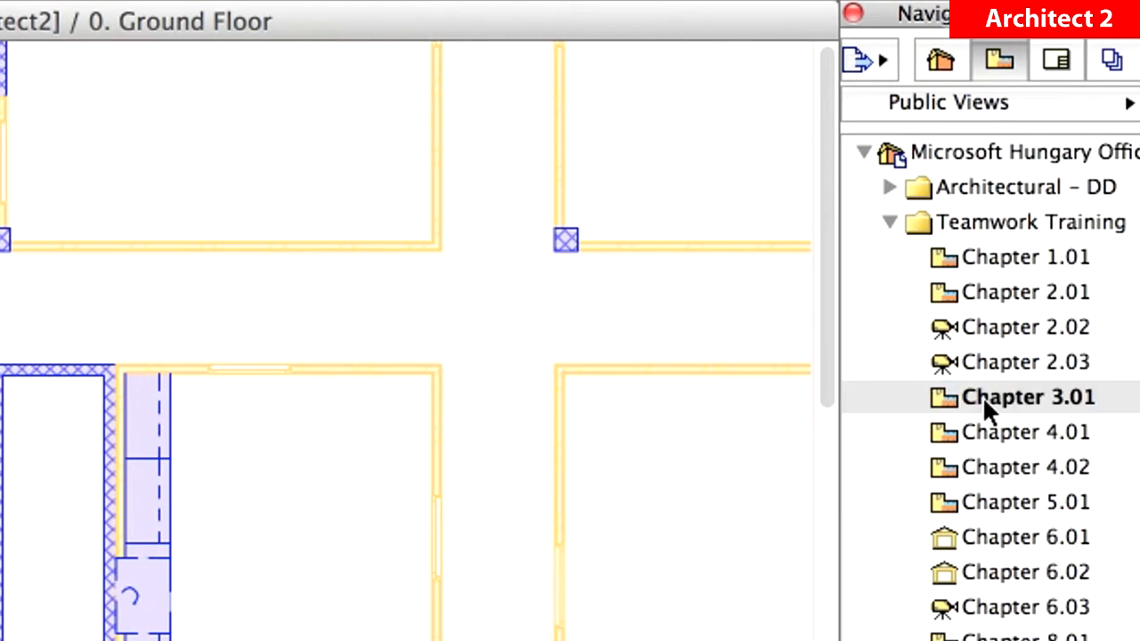
mouse_move(998, 414)
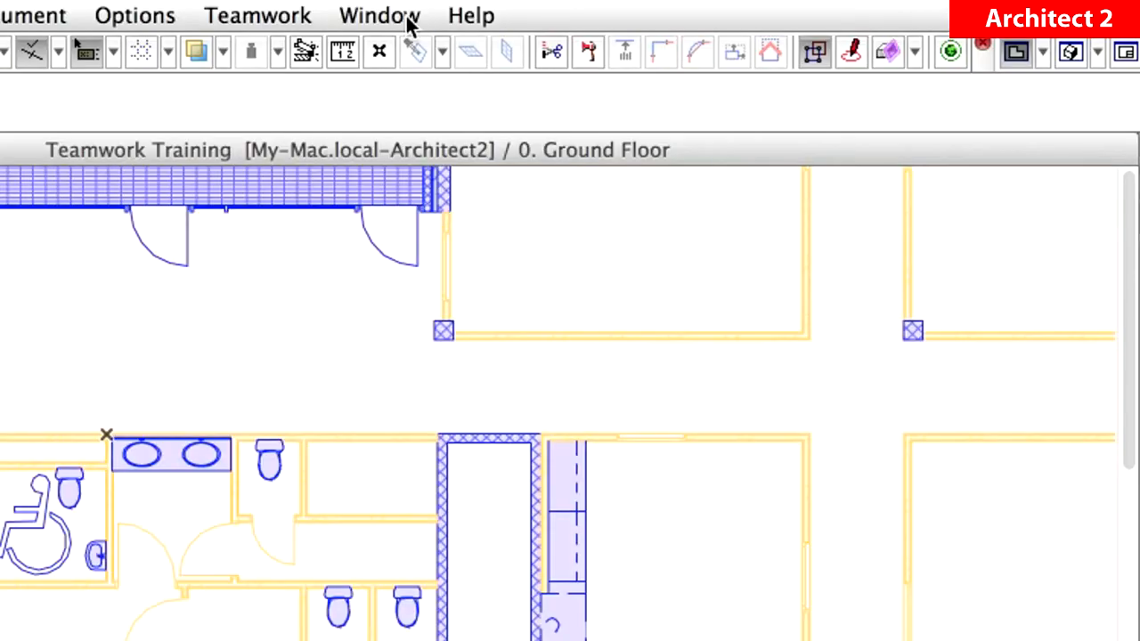
Show the Favorites palette and load the Dining Table favorite as current settings.
click(378, 15)
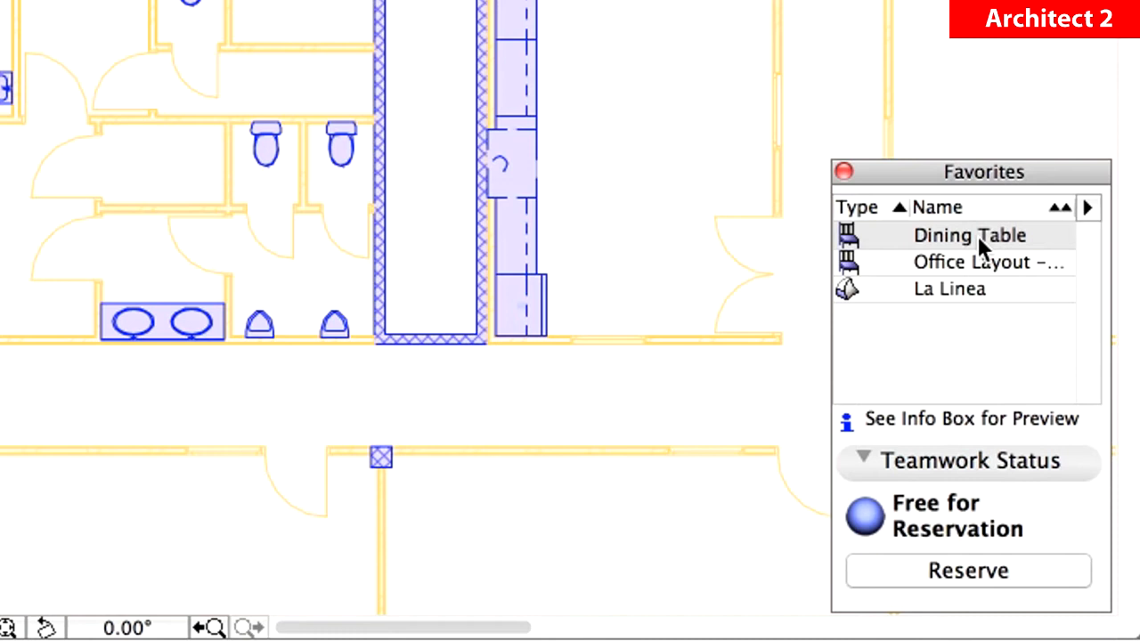
click(969, 235)
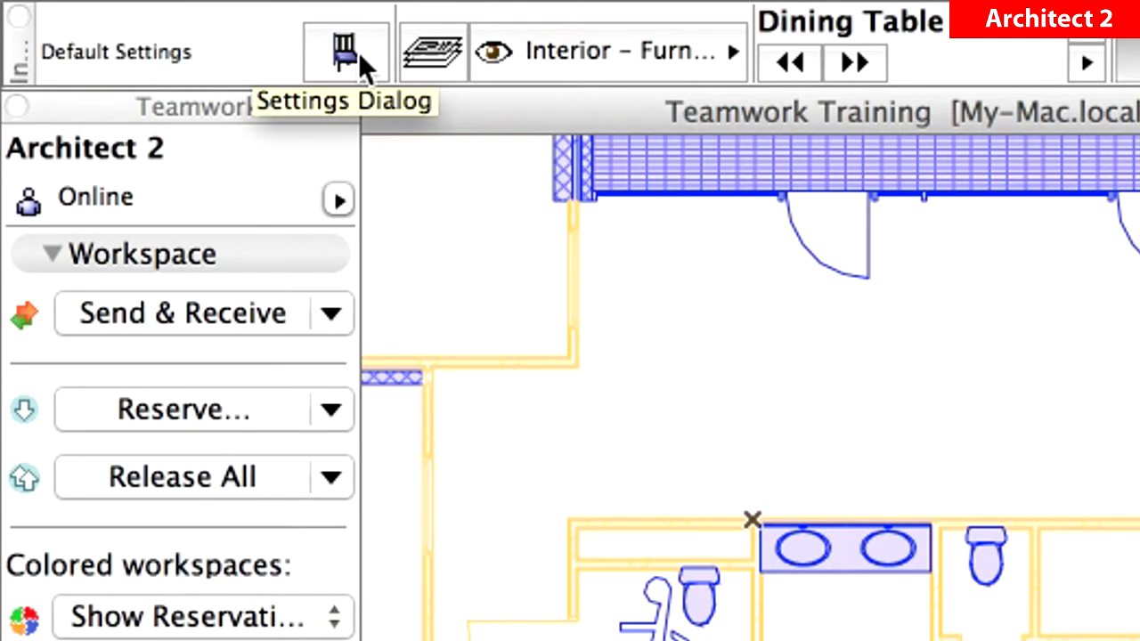
Set the Dining Table's home story to 0. Ground Floor (Current) and confirm.
click(345, 50)
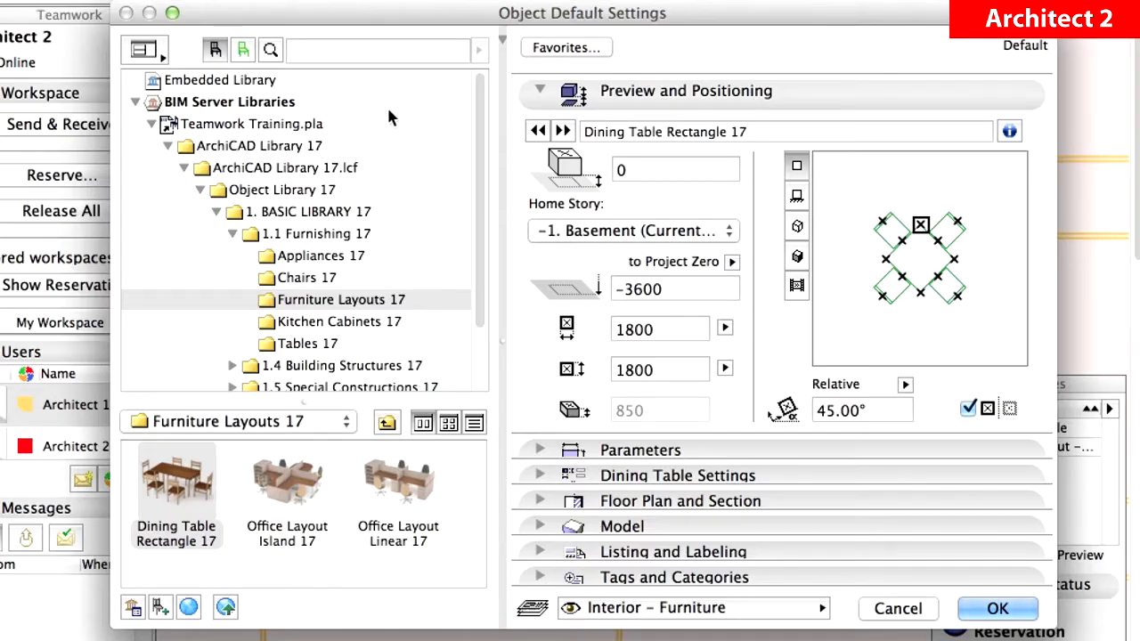
click(633, 232)
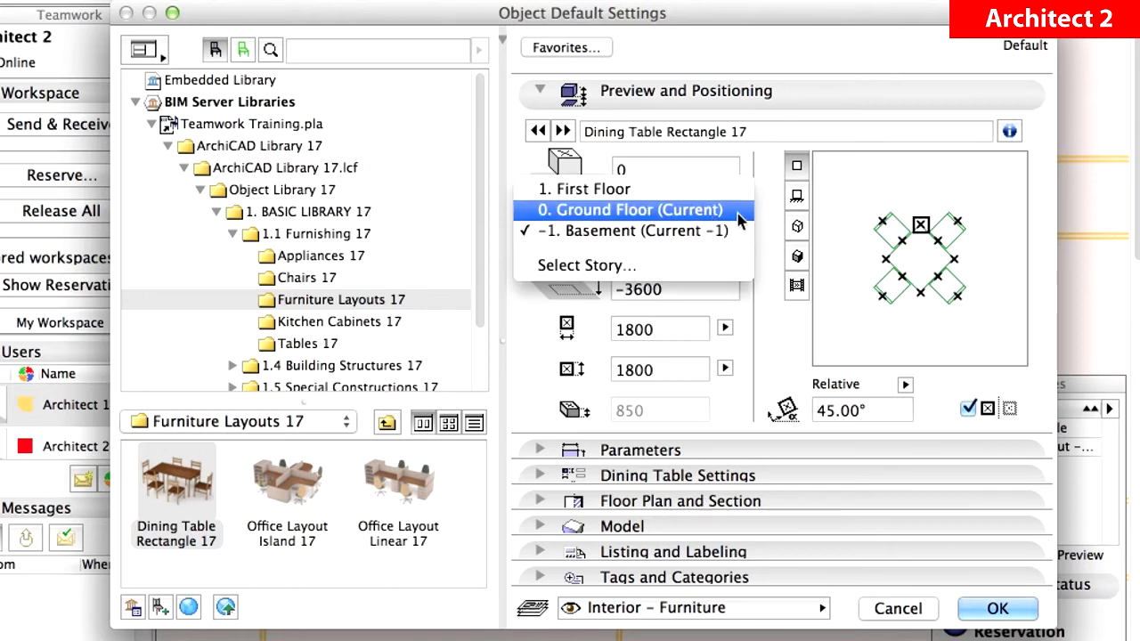
click(627, 210)
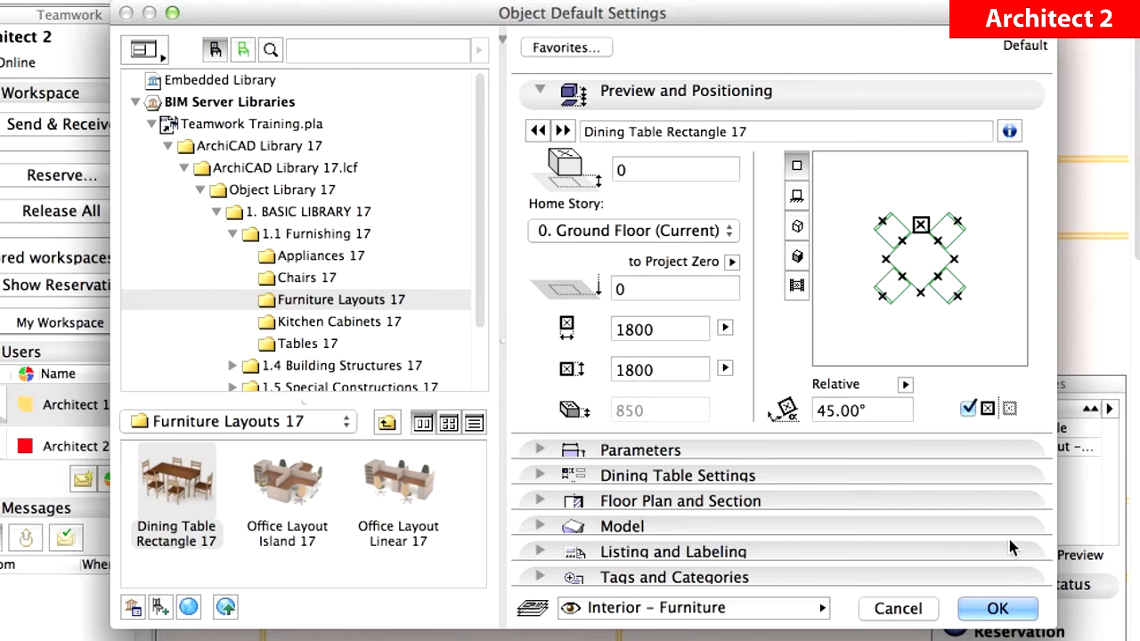
mouse_move(1024, 612)
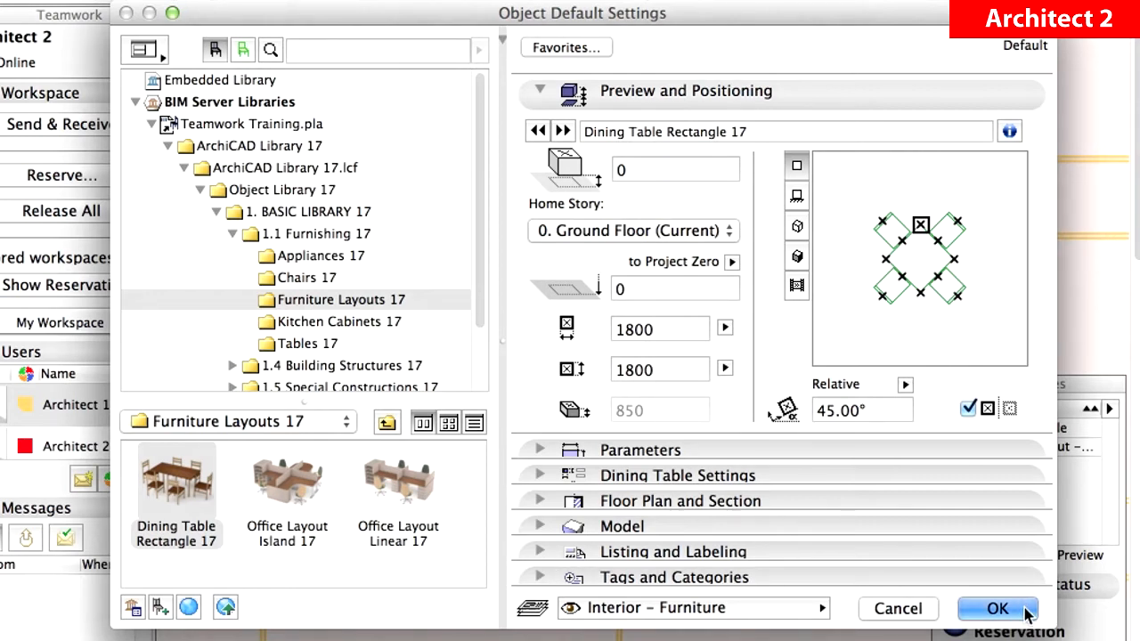
click(998, 609)
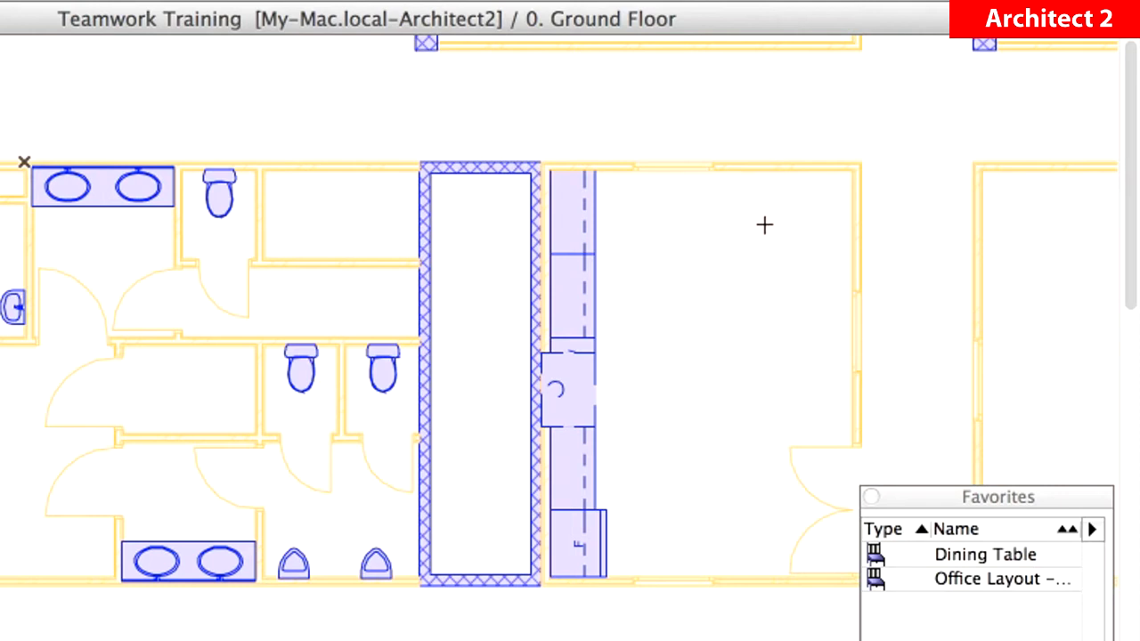
mouse_move(762, 210)
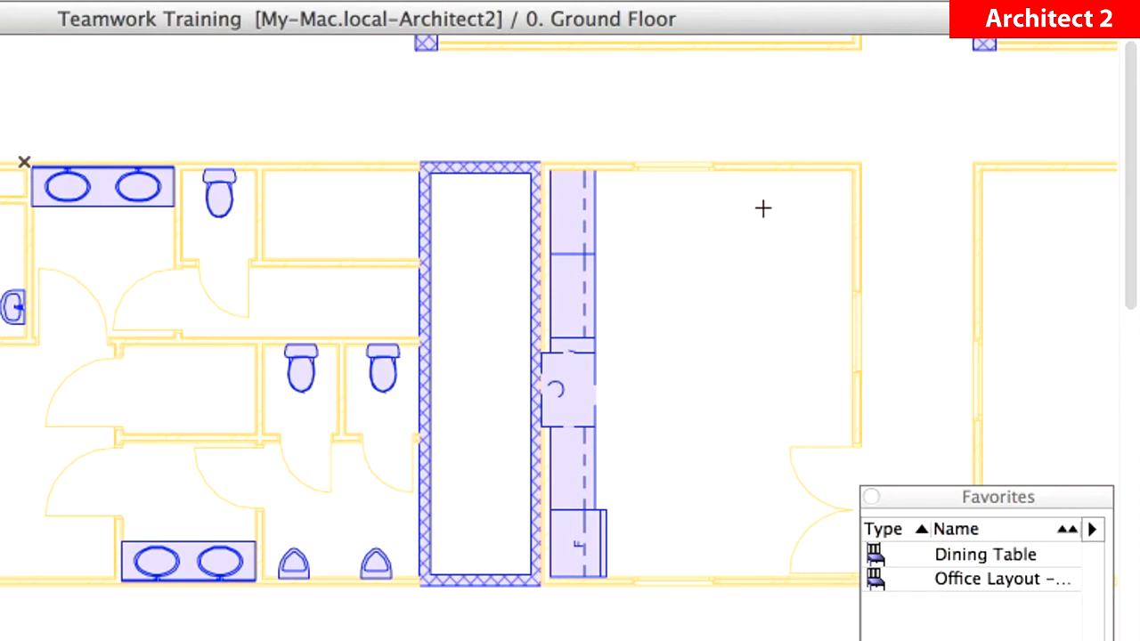
Anchor the dining table in the large room and rotate it into position.
click(763, 214)
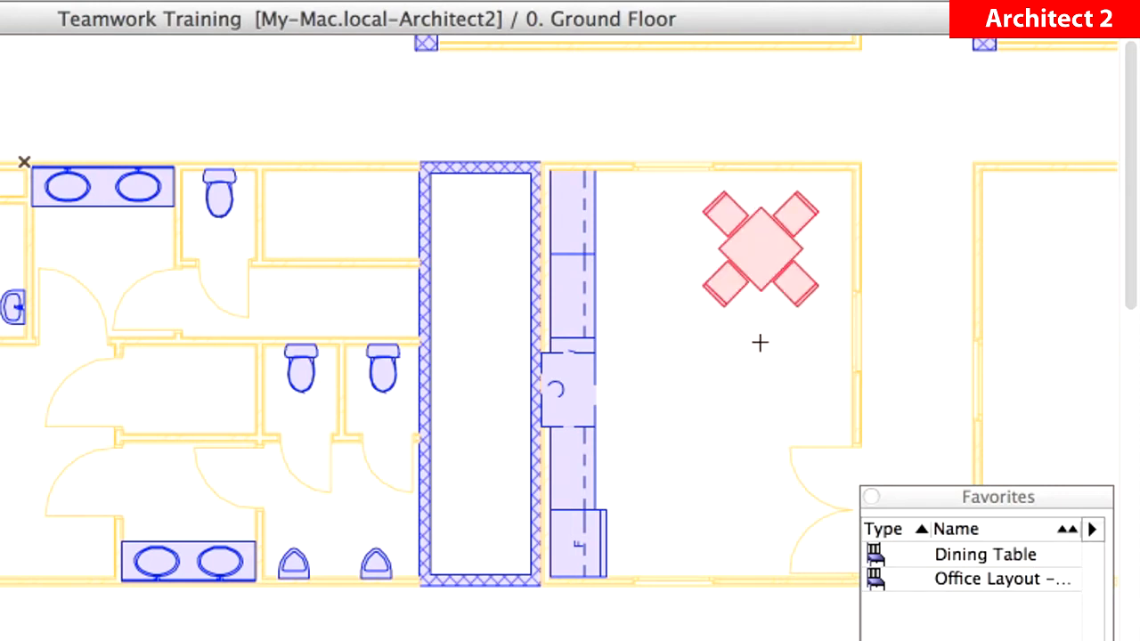
drag(759, 249, 759, 383)
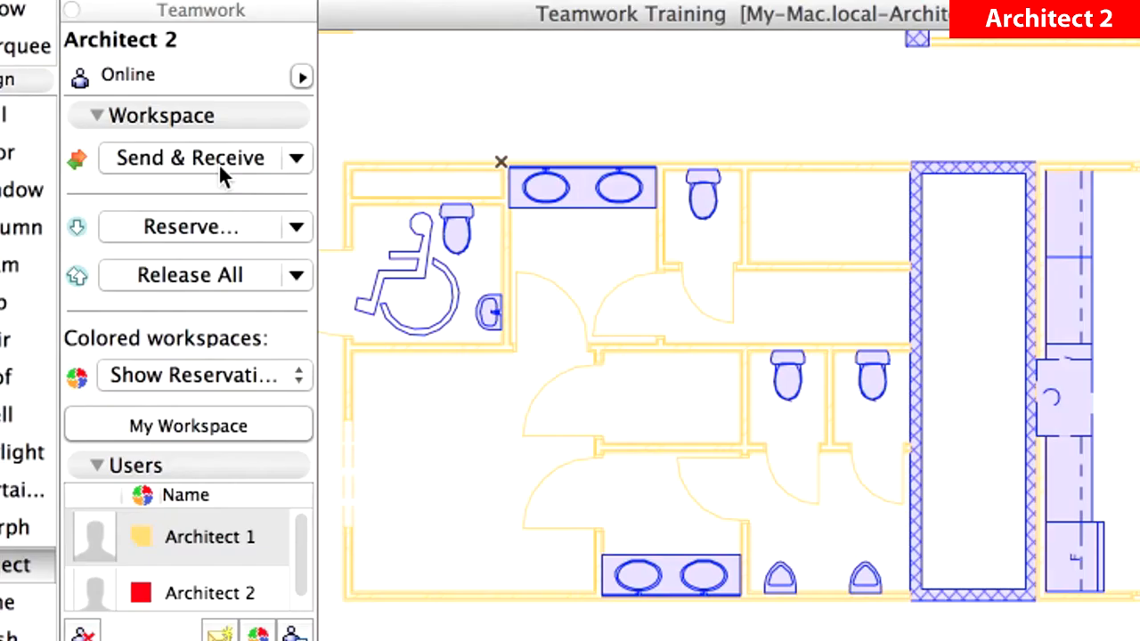
Send the new dining tables to the shared project and close the Favorites palette.
click(189, 157)
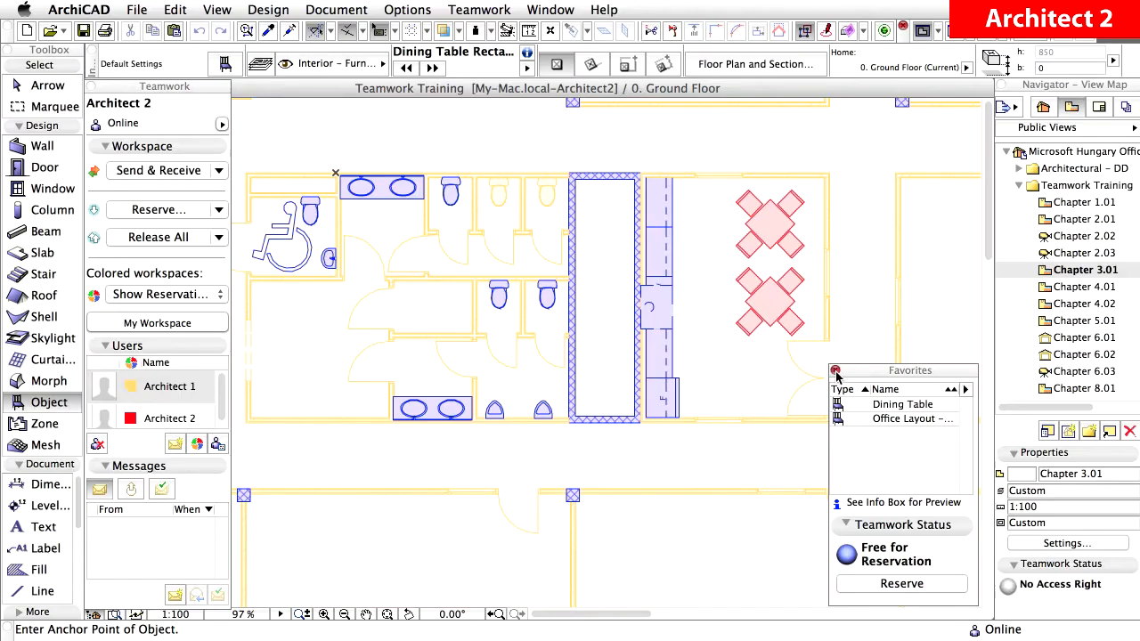
click(836, 370)
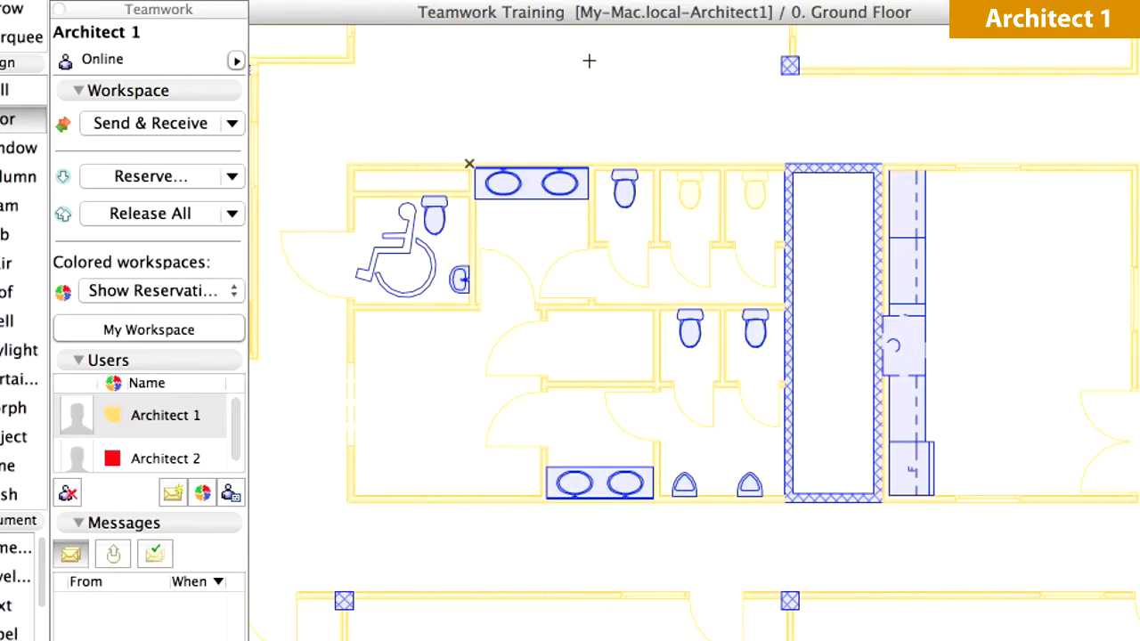
Use Receive Changes to pull Architect 2's dining tables into Architect 1's copy.
click(232, 123)
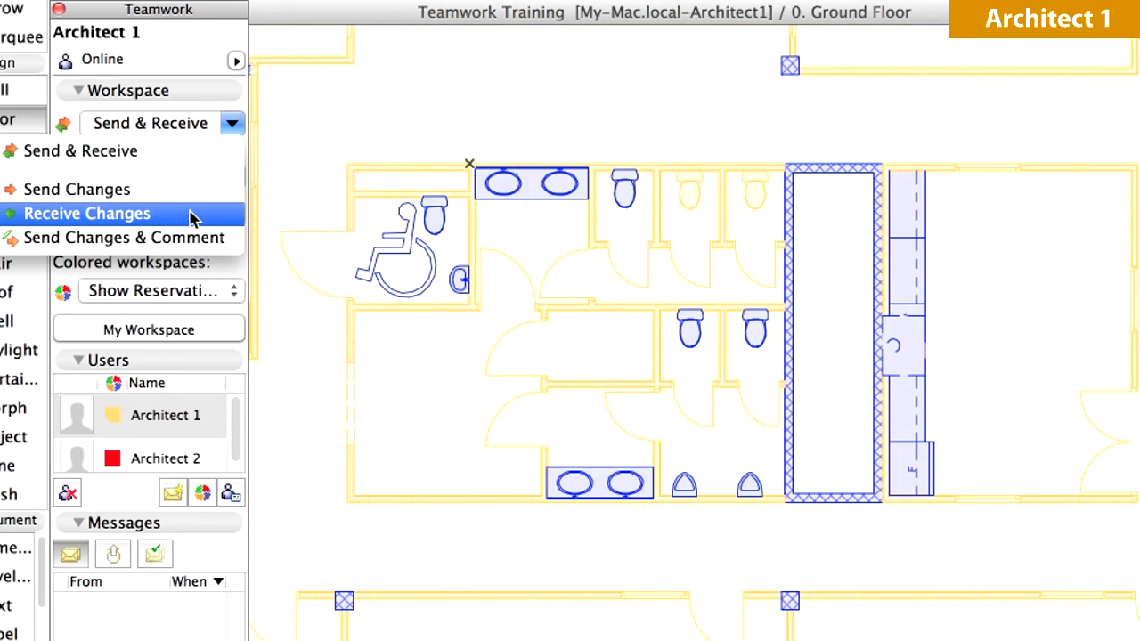
click(85, 214)
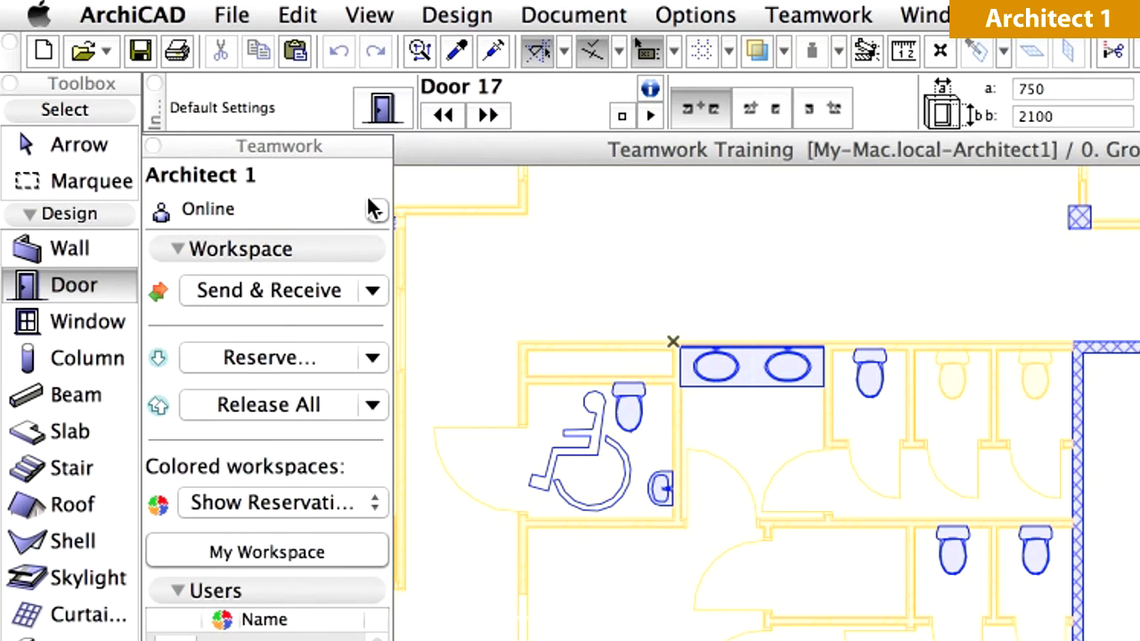
Close Architect 1's project via File > Close Project.
click(232, 14)
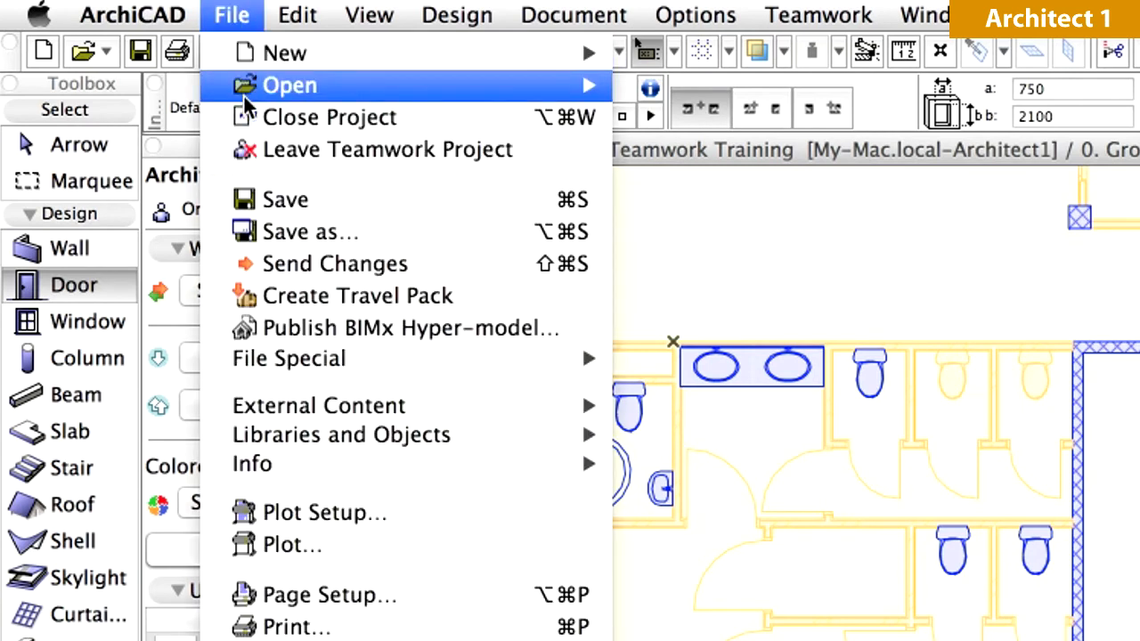
mouse_move(436, 118)
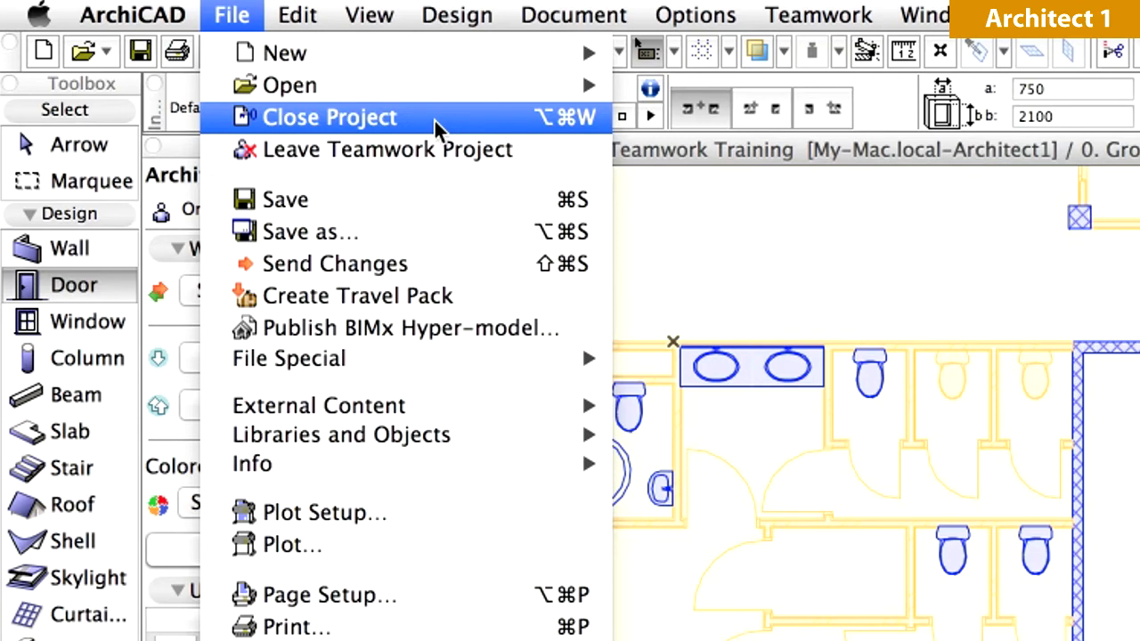
click(327, 118)
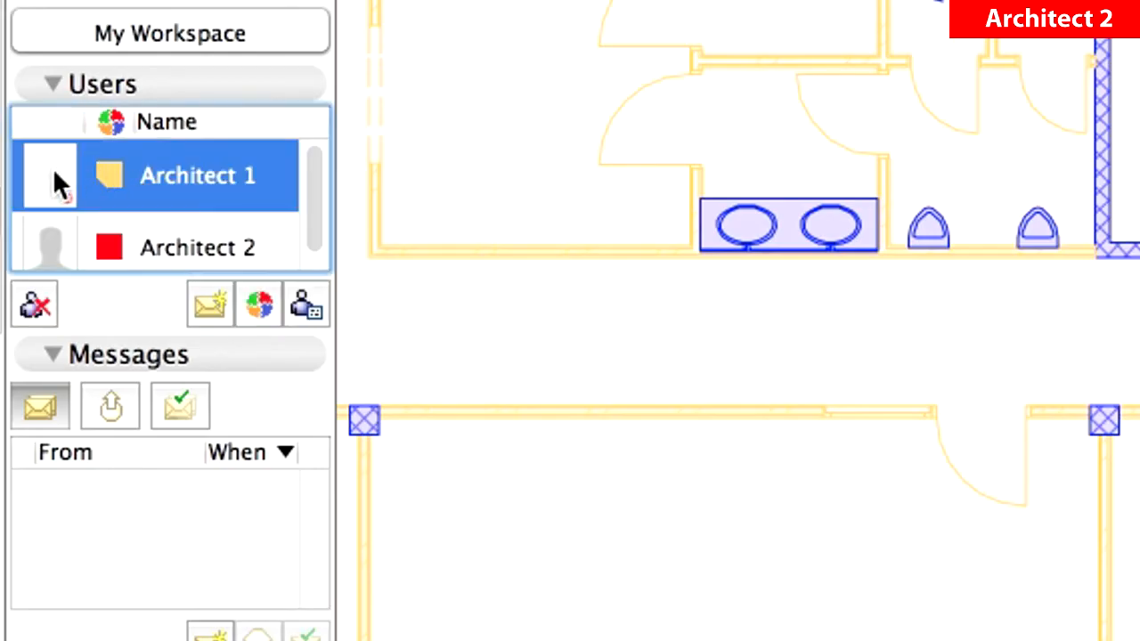
mouse_move(89, 221)
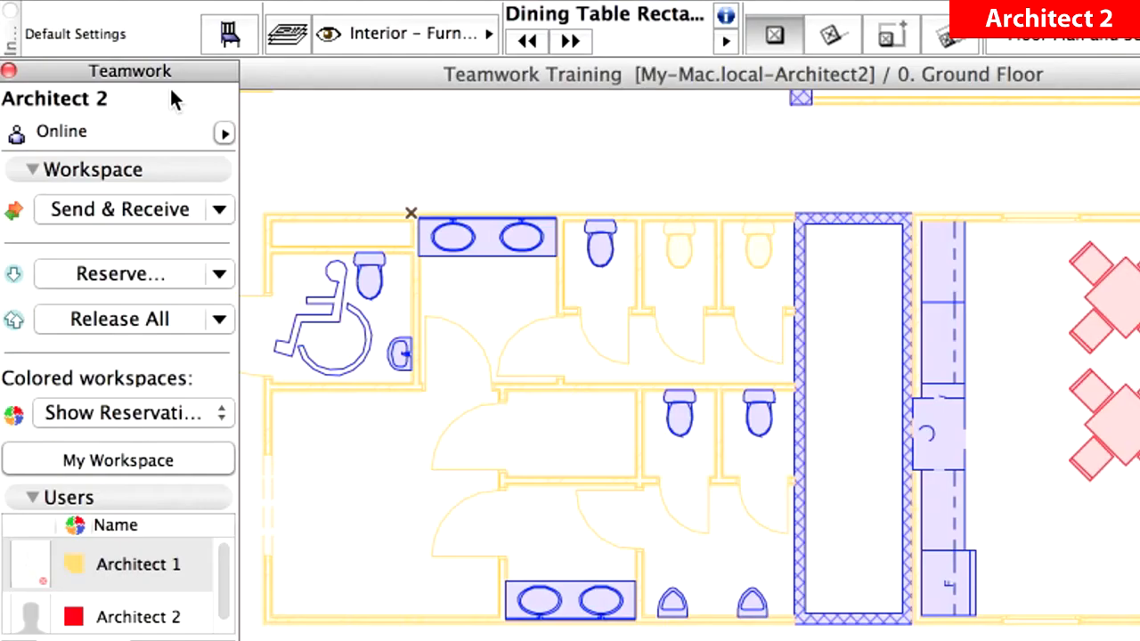
click(225, 132)
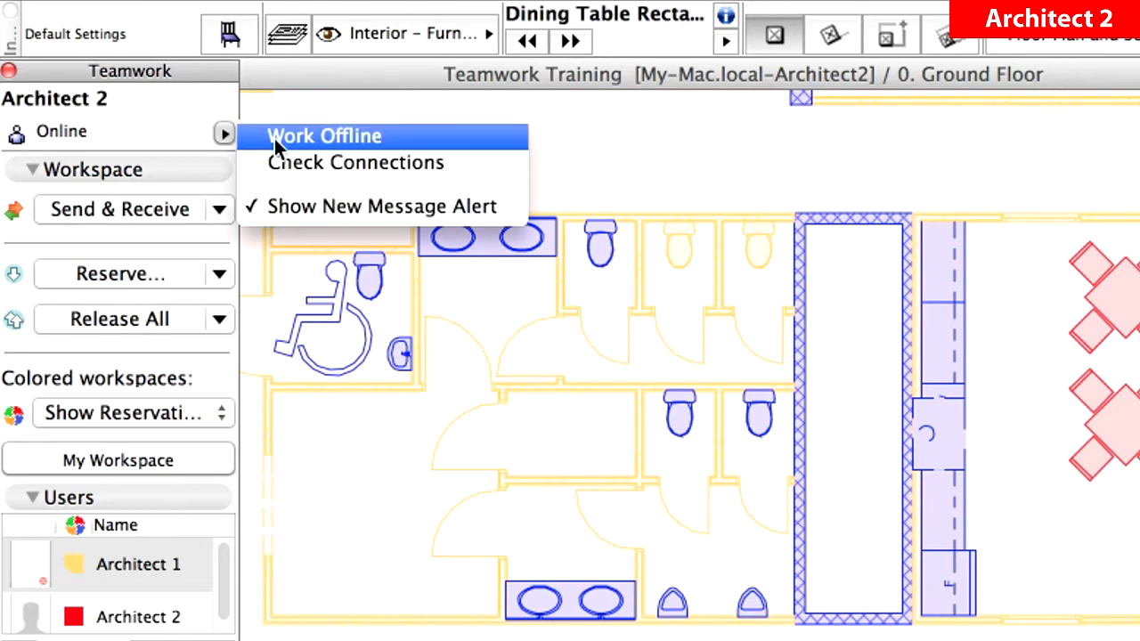
mouse_move(419, 146)
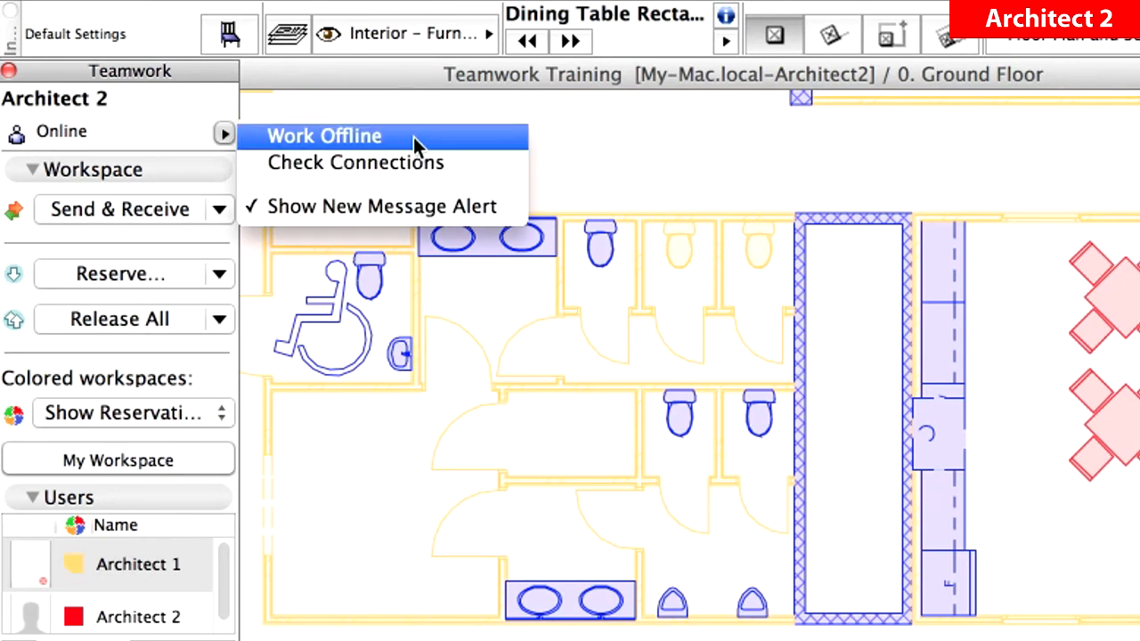
click(325, 135)
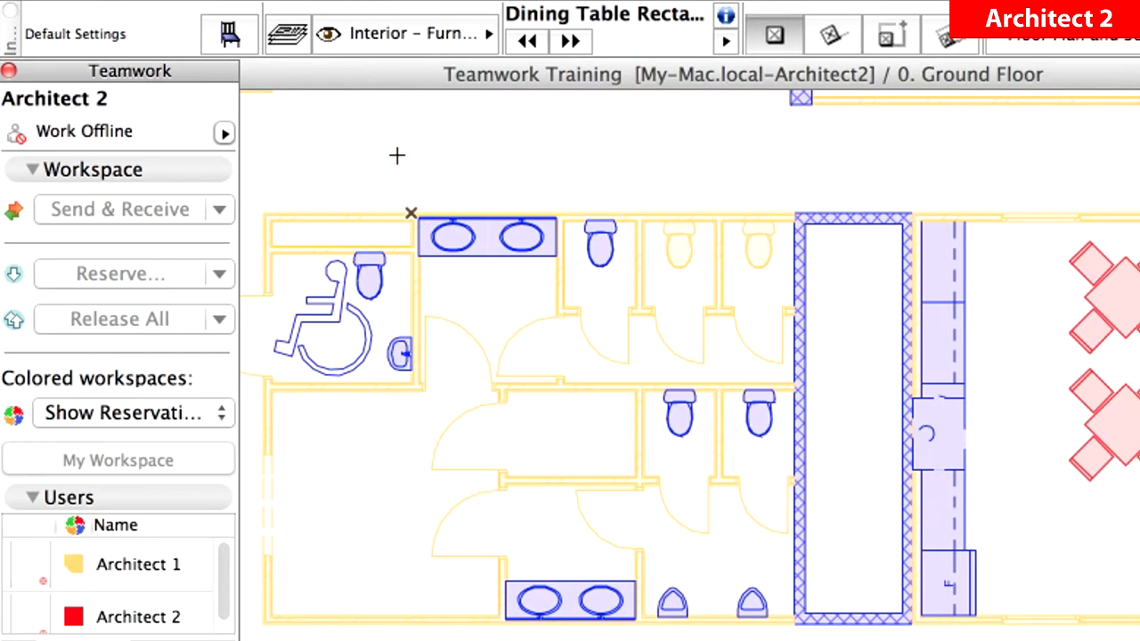
click(225, 132)
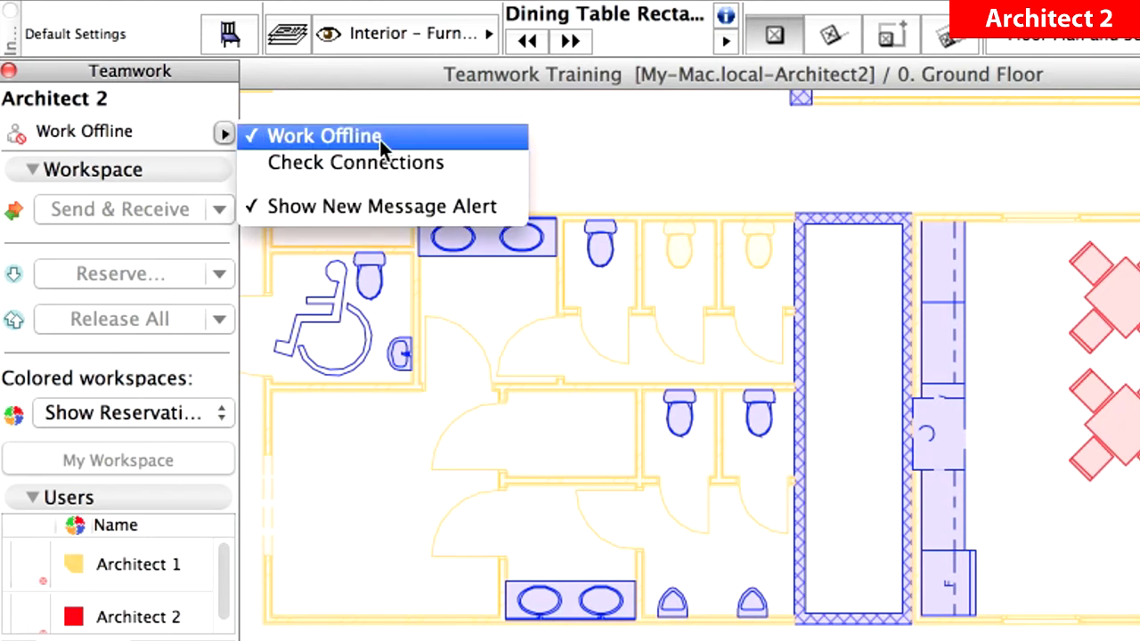
click(325, 135)
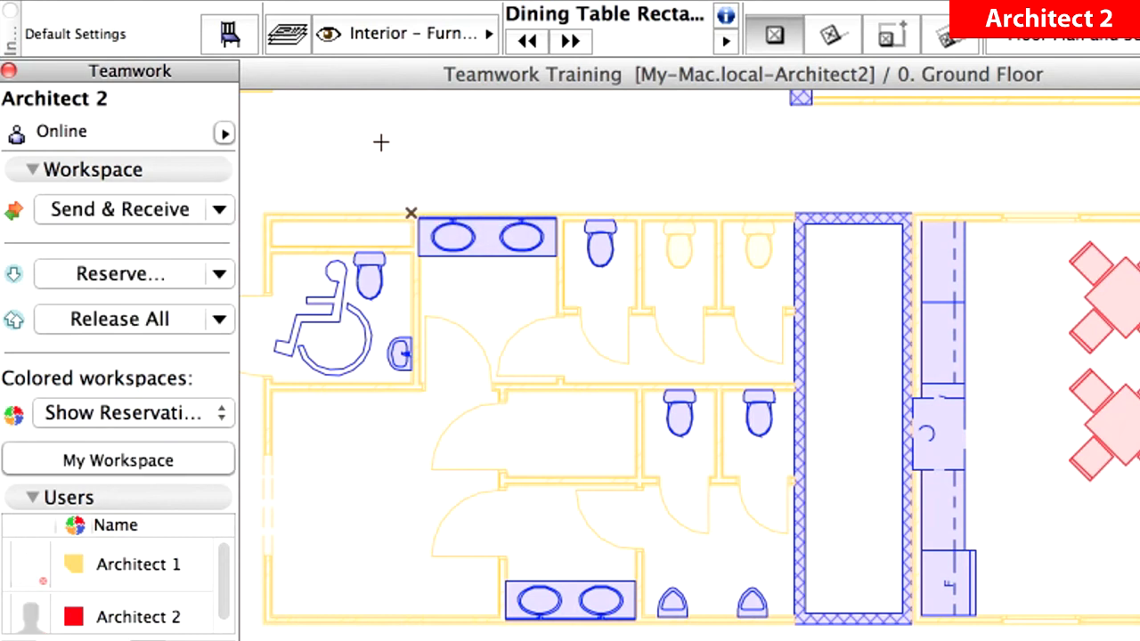
mouse_move(96, 357)
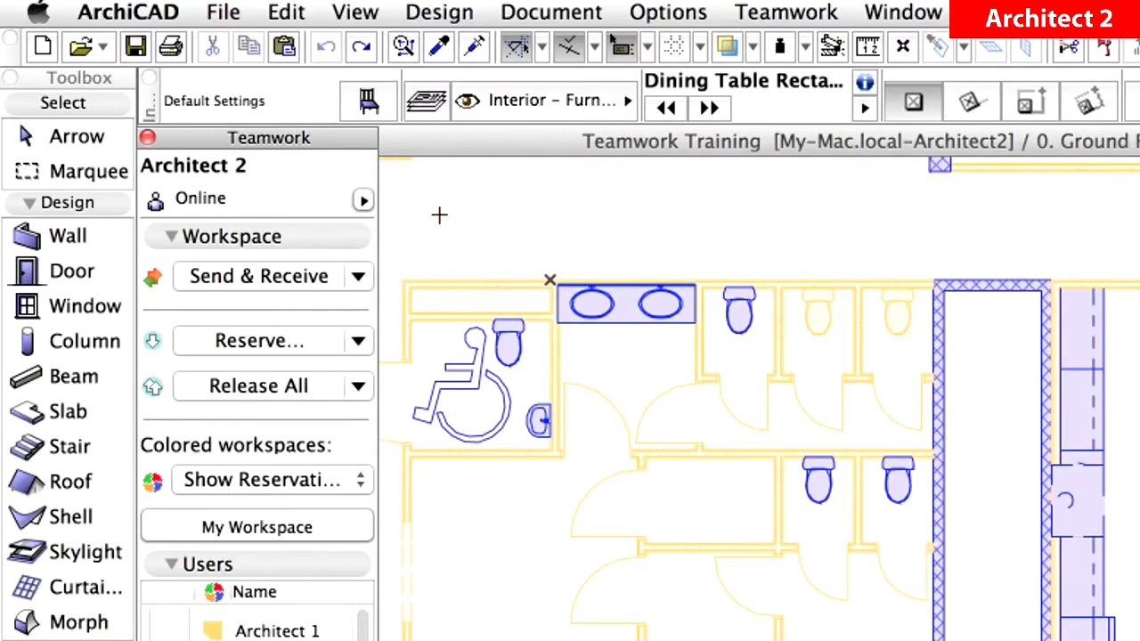
click(223, 12)
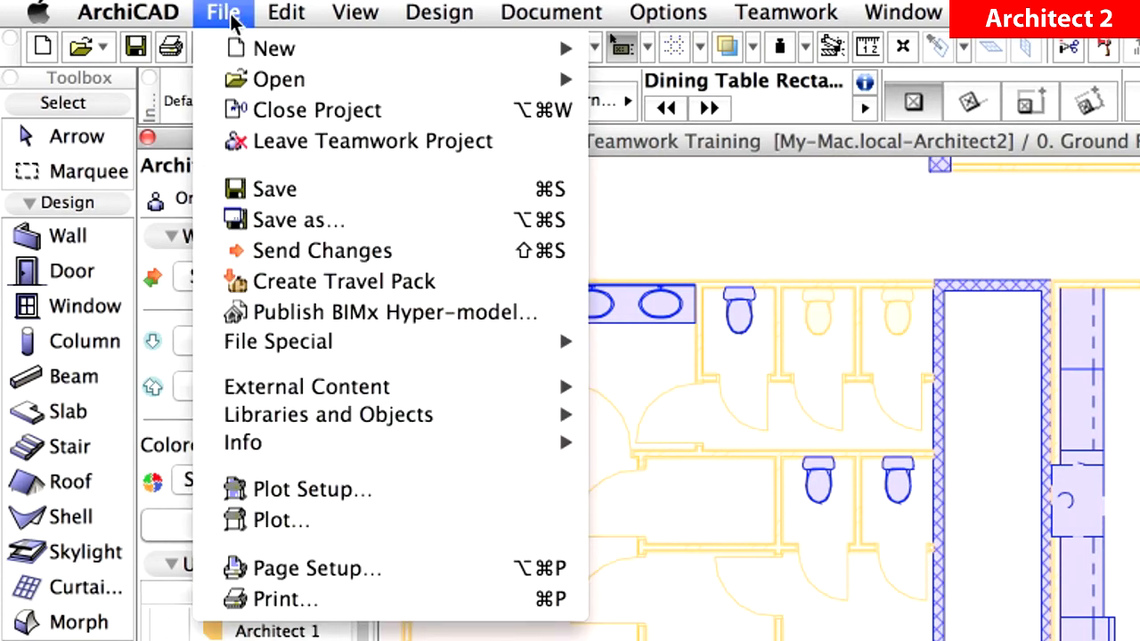
mouse_move(384, 189)
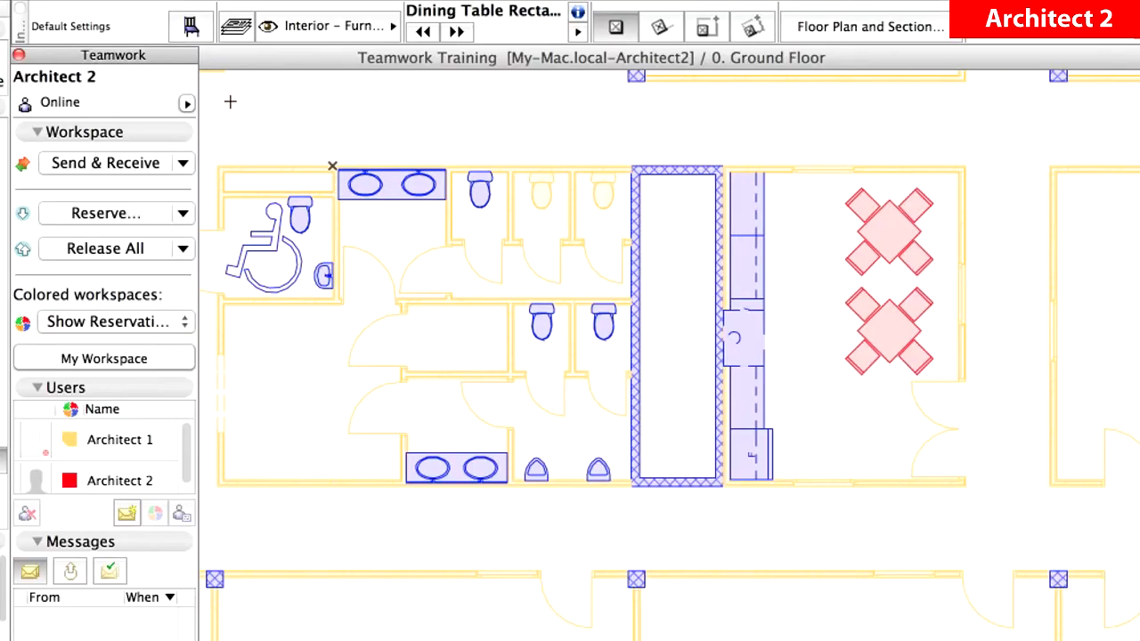
Select the lower dining table and release it so it is free for reservation.
click(887, 332)
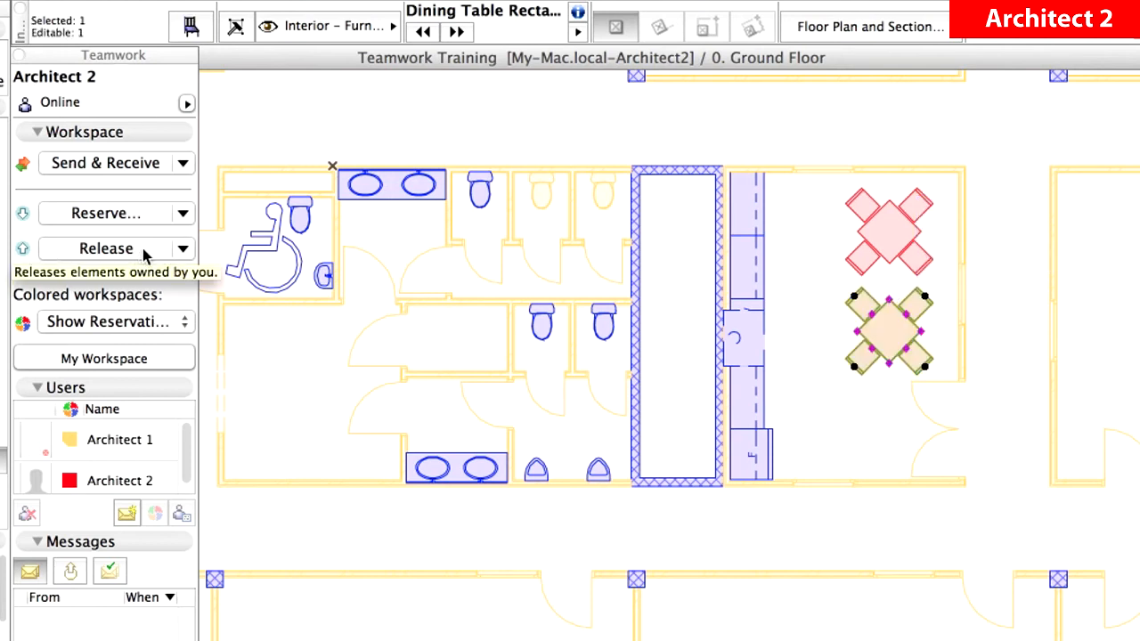
click(105, 247)
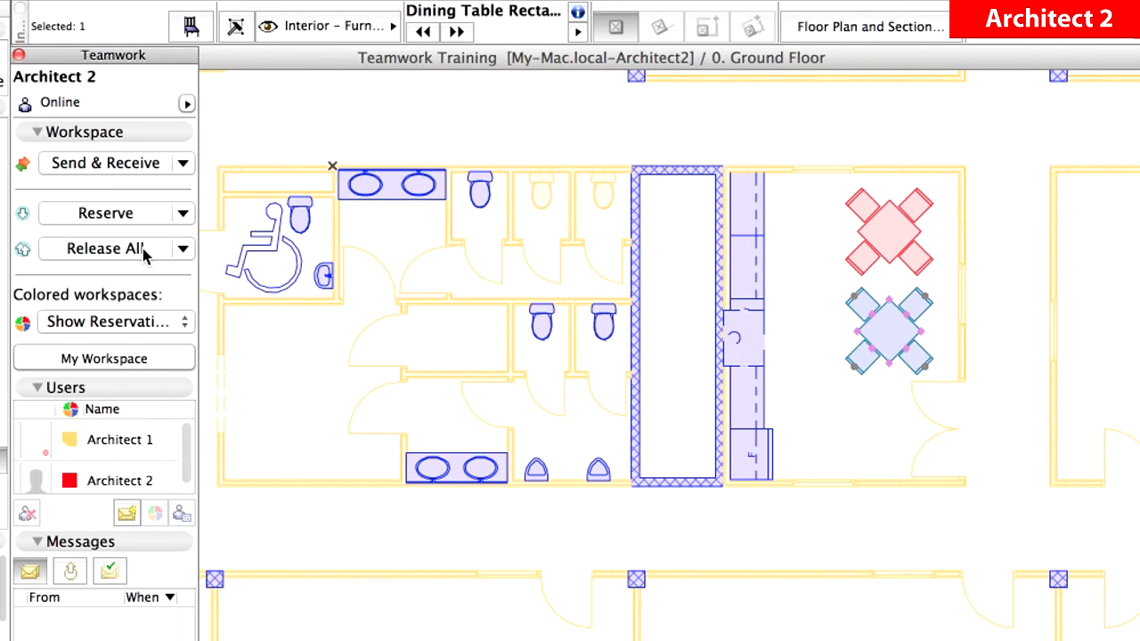
mouse_move(891, 317)
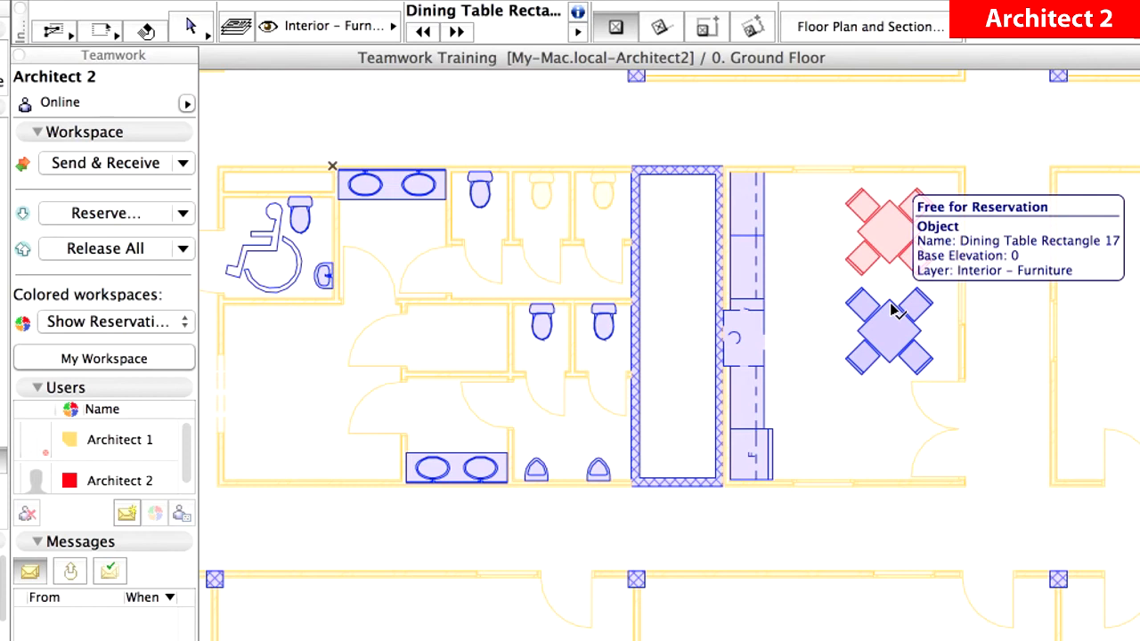
mouse_move(898, 299)
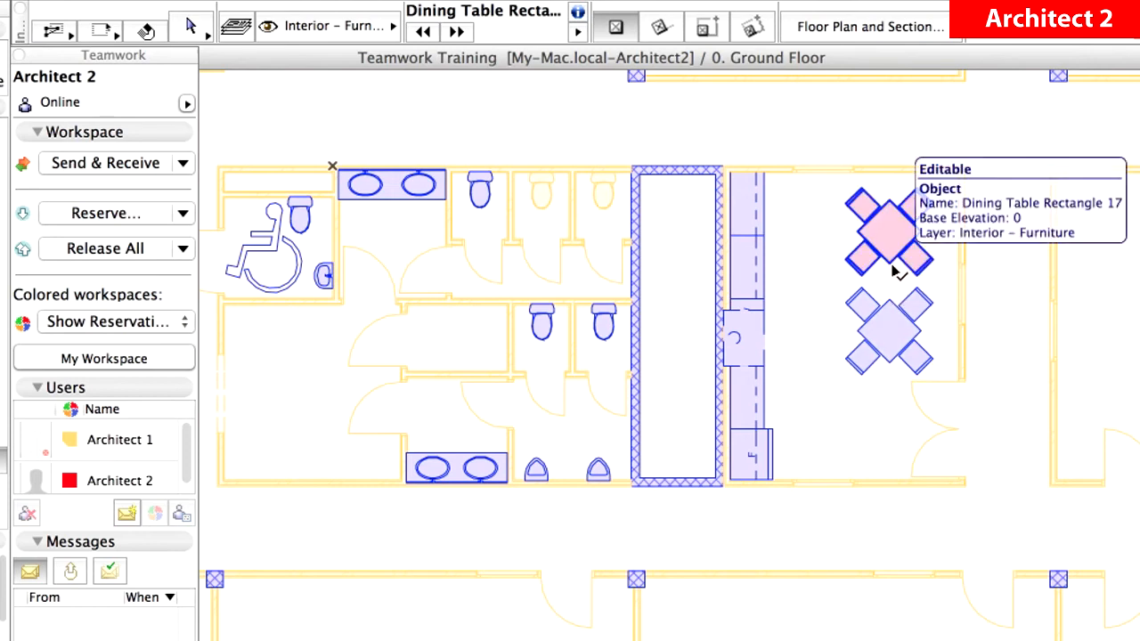
Select the upper dining table and release it as well.
click(889, 230)
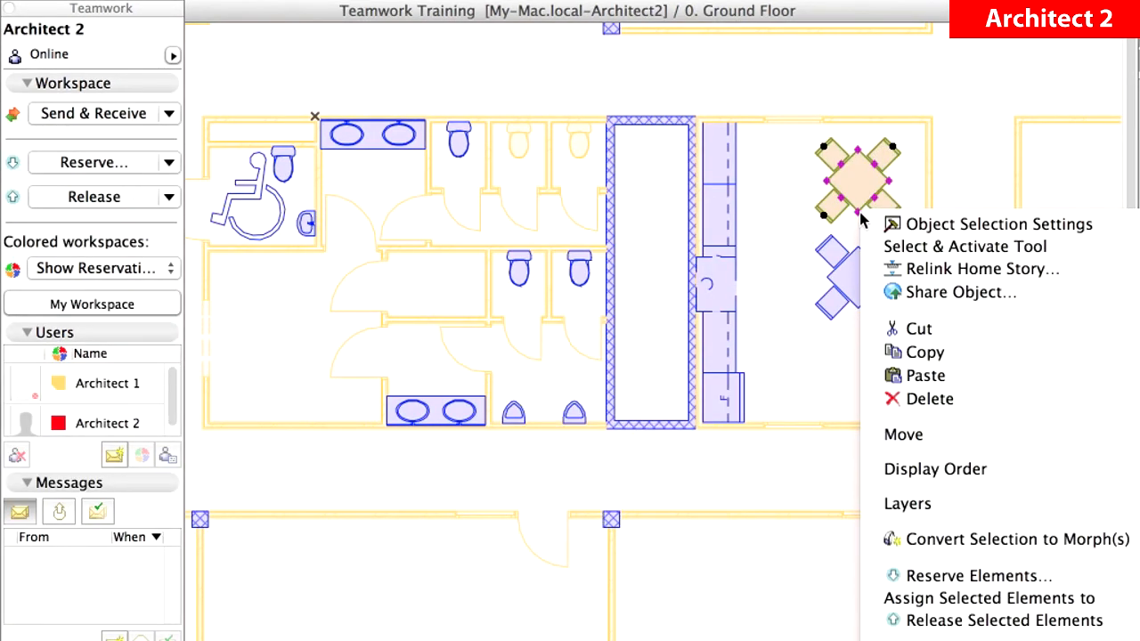
mouse_move(1007, 399)
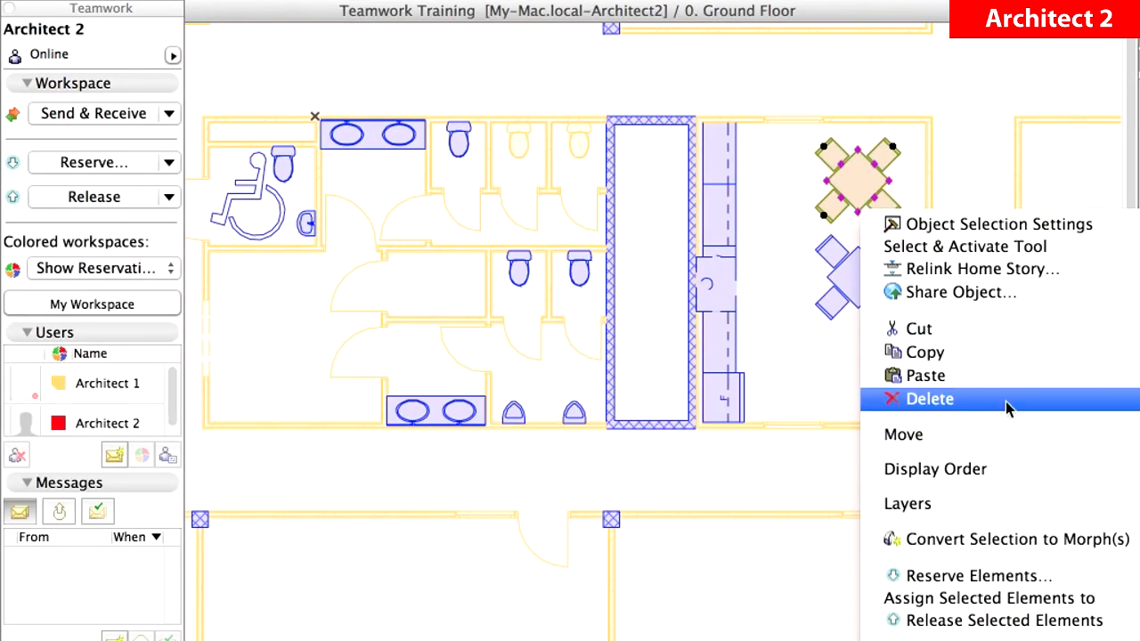
mouse_move(1005, 620)
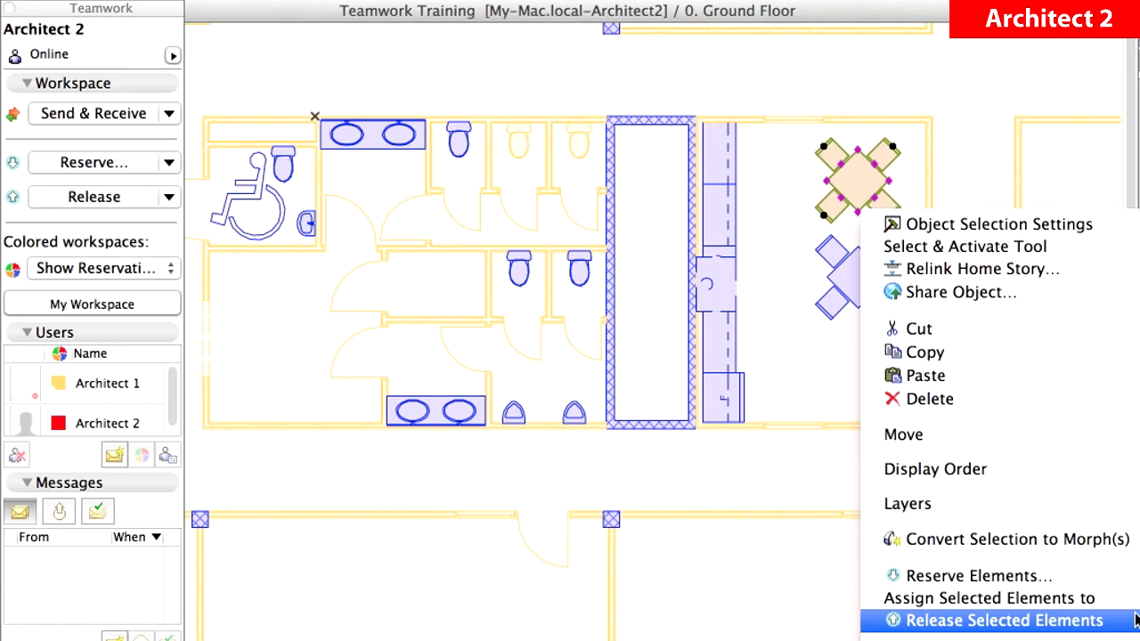
click(1001, 620)
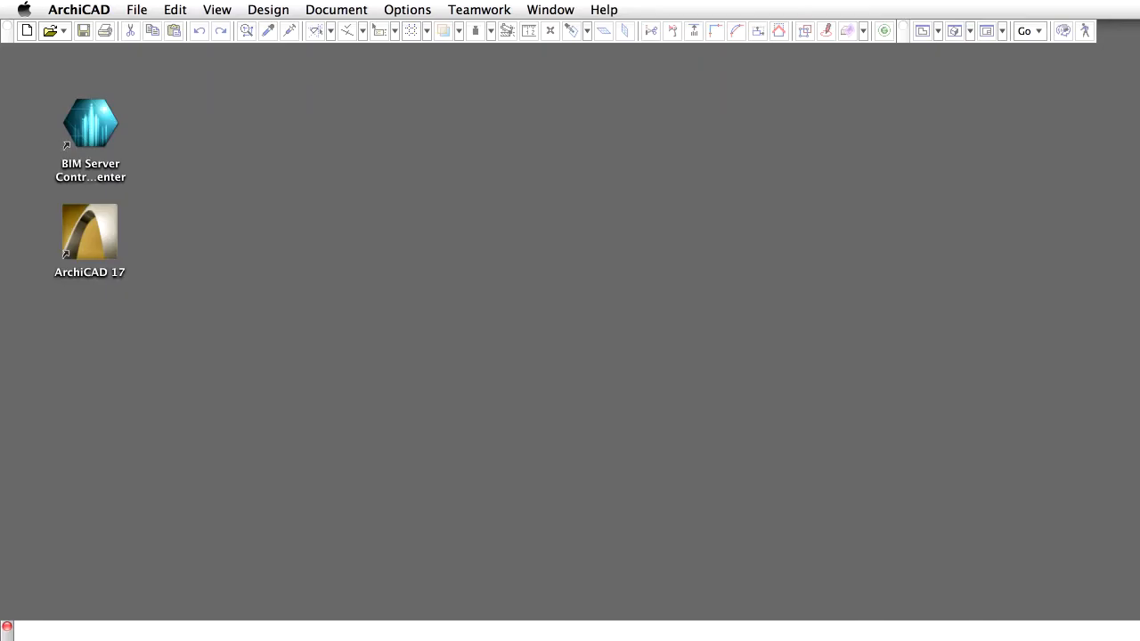
mouse_move(420, 365)
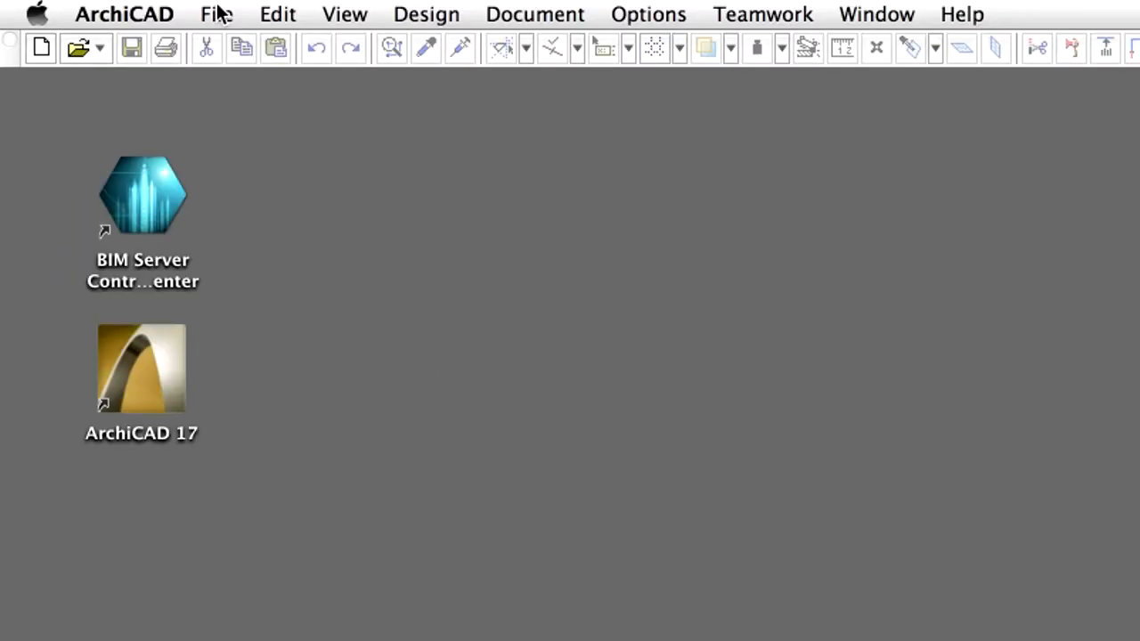
Reopen the Teamwork project as Architect 1 from the File menu.
click(218, 14)
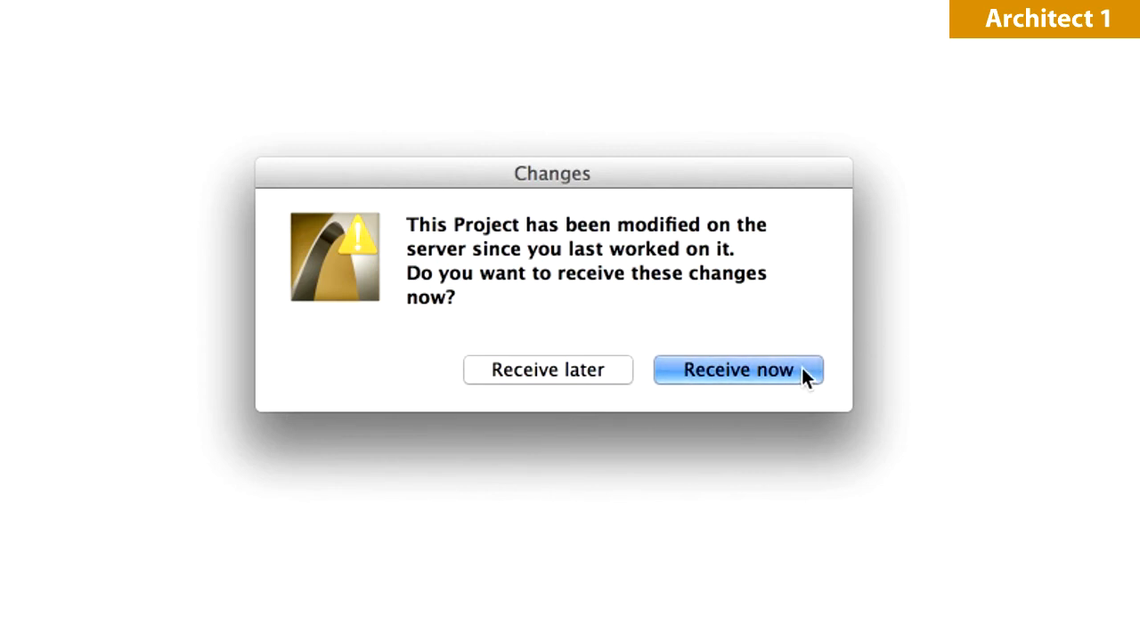
click(738, 369)
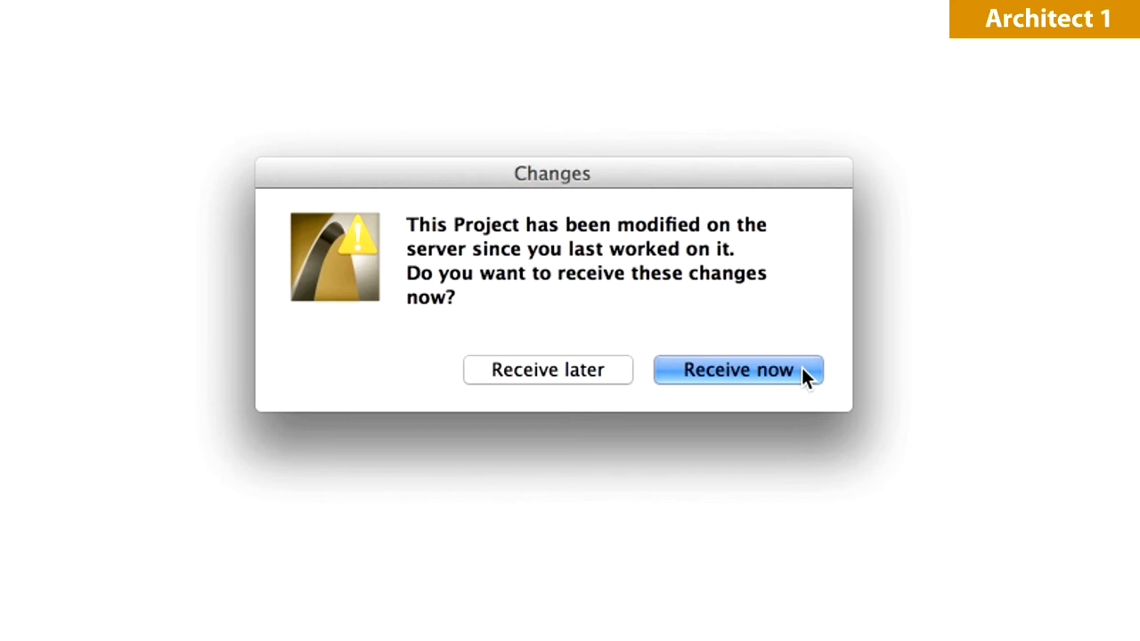
click(738, 369)
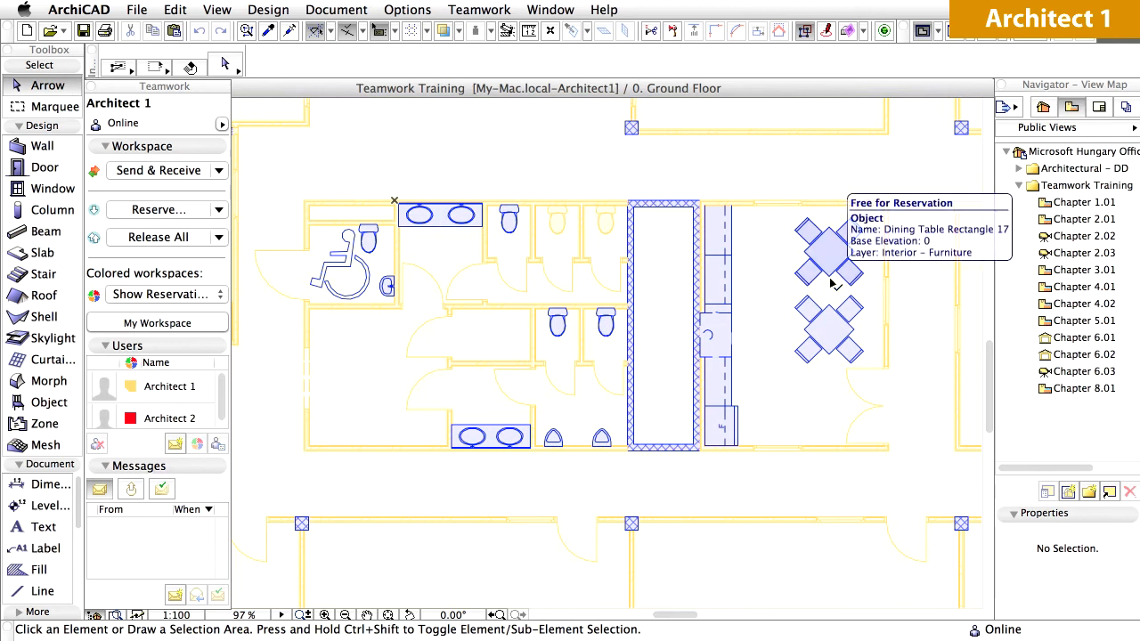
mouse_move(834, 310)
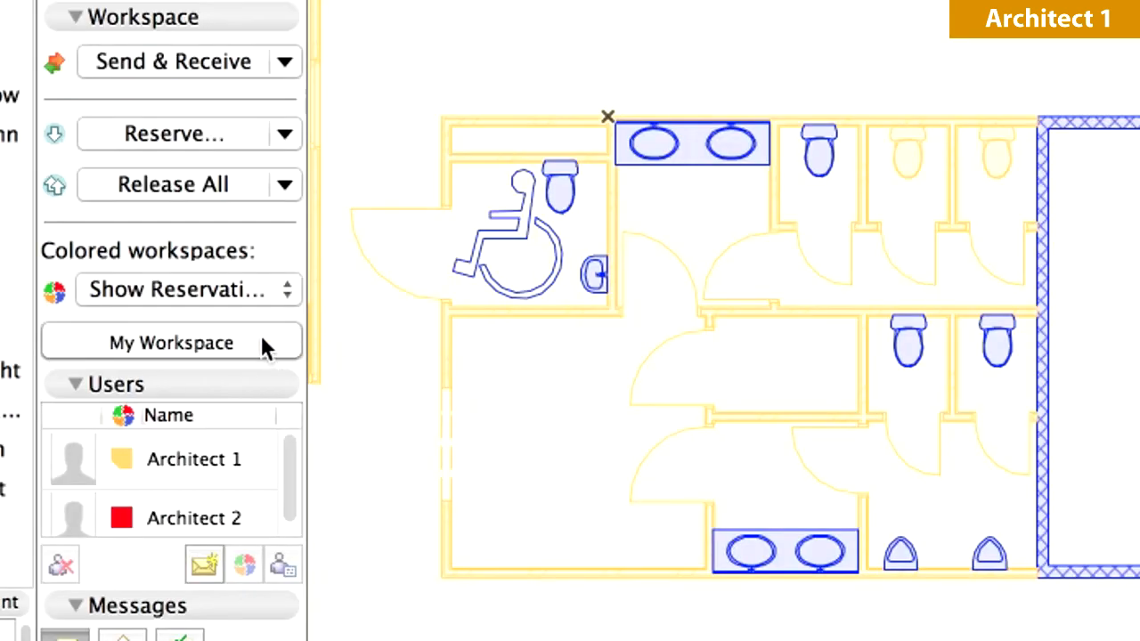
Show My Workspace's reserved elements by floor and choose Release All.
click(171, 342)
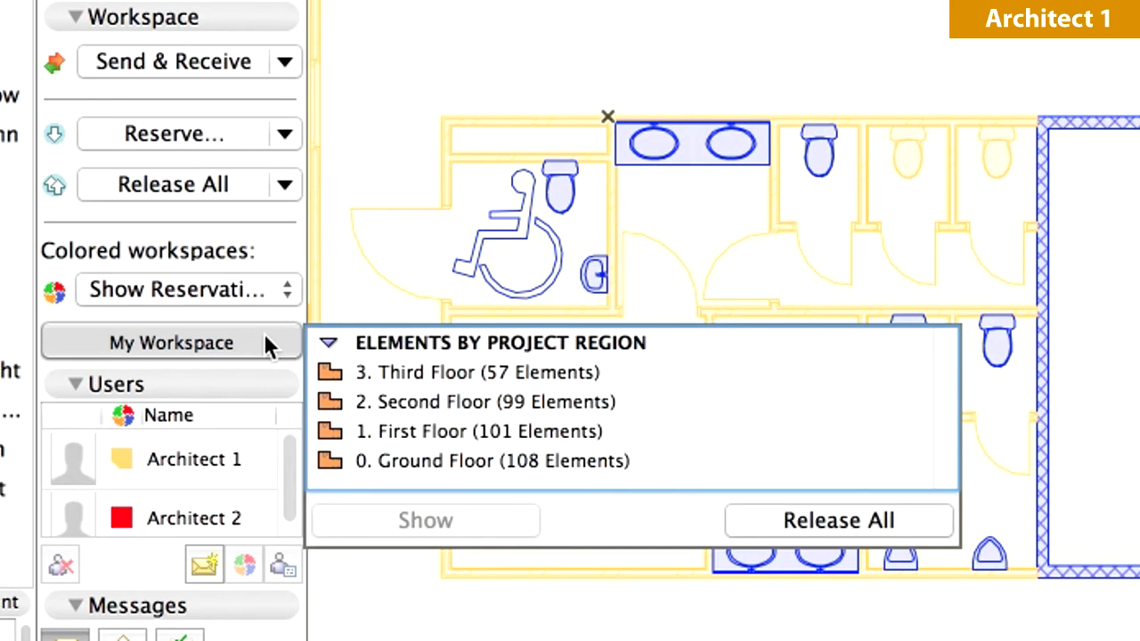
mouse_move(196, 176)
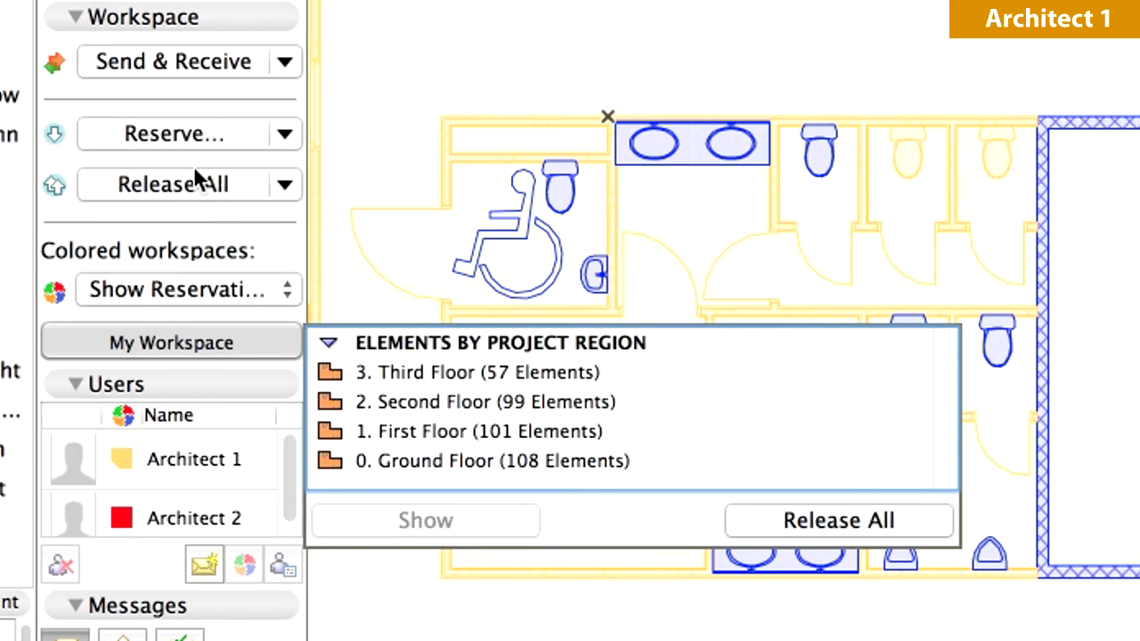
mouse_move(247, 188)
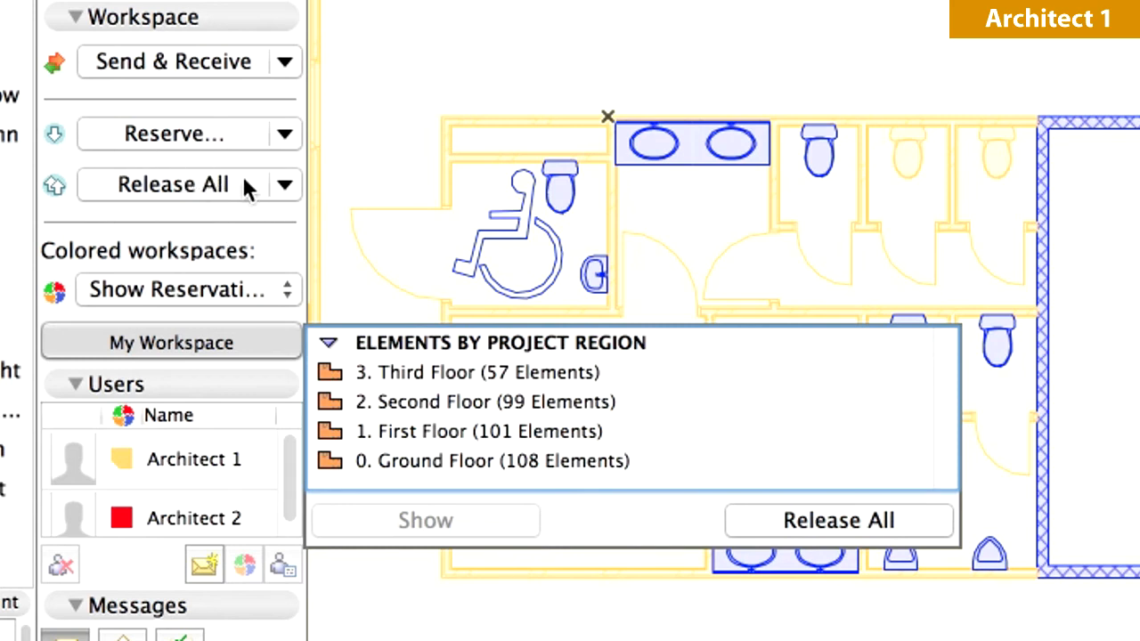
mouse_move(894, 499)
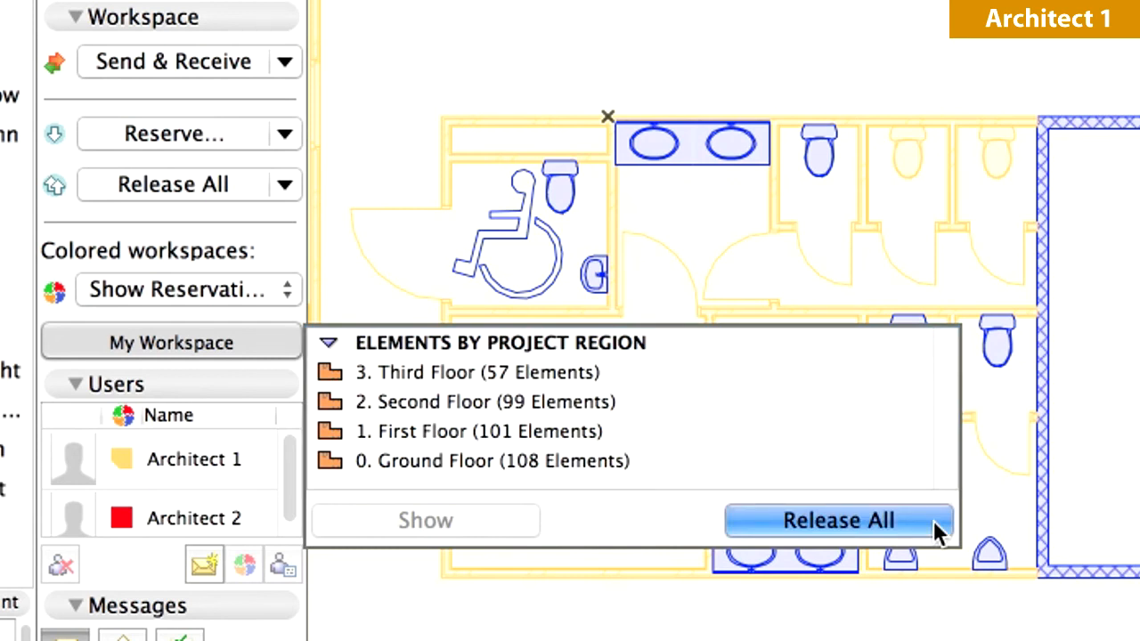
click(837, 520)
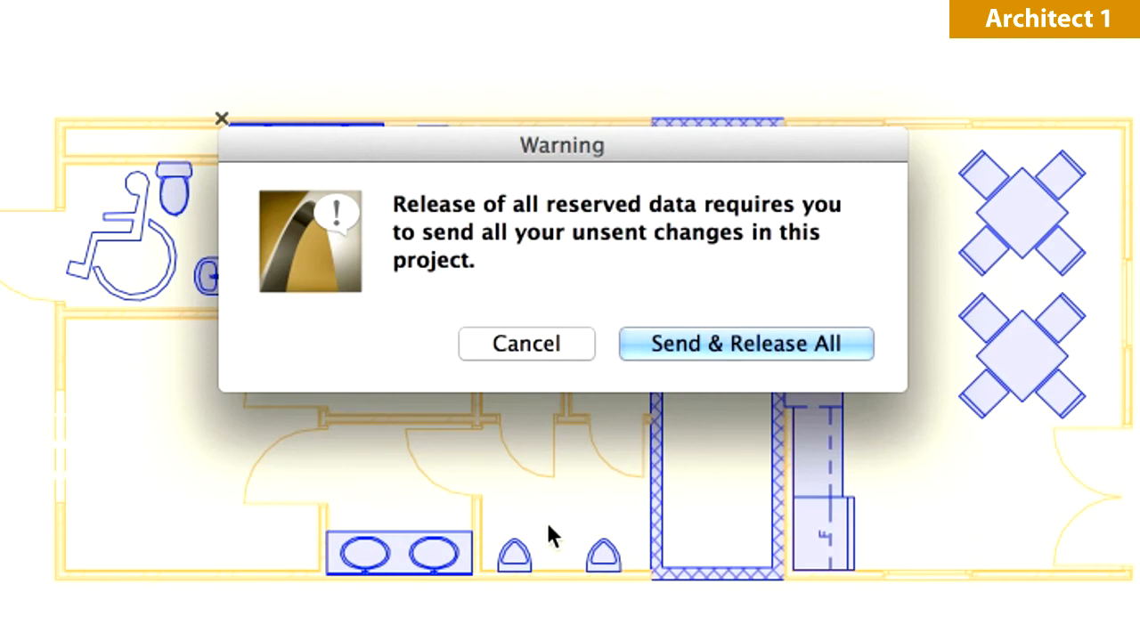
mouse_move(732, 427)
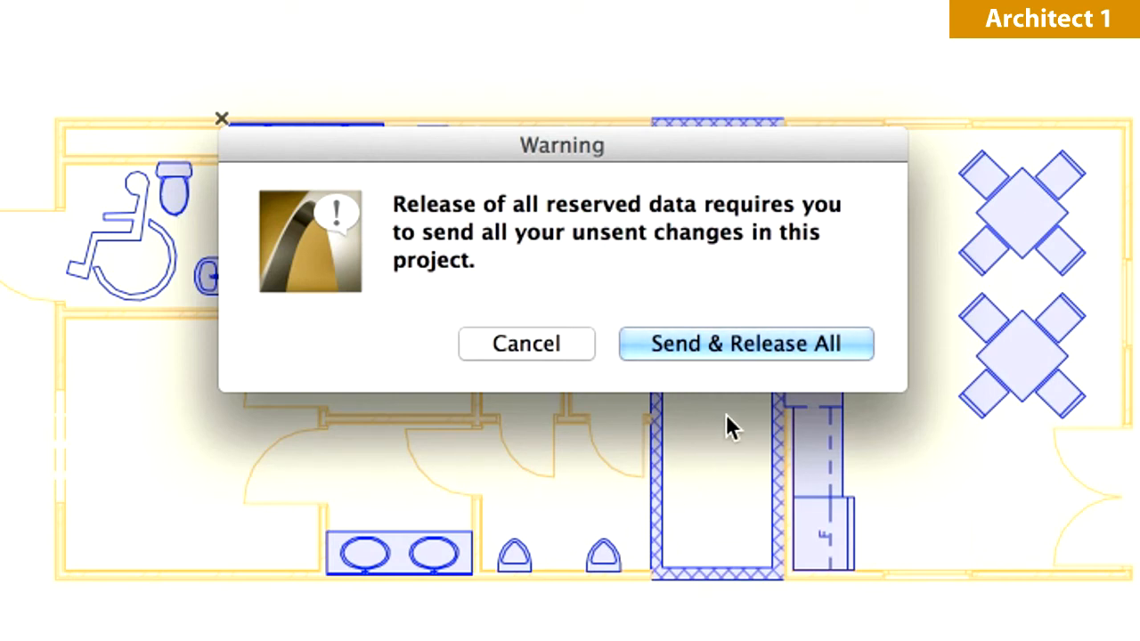
mouse_move(859, 357)
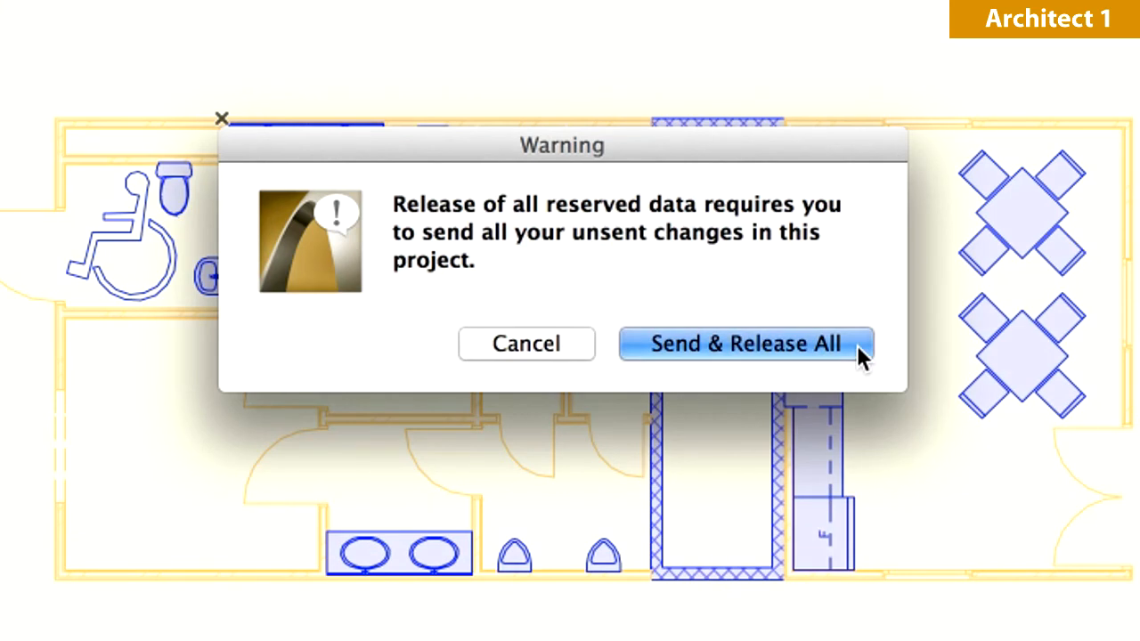
Send unsent changes and release all reservations, then confirm My Workspace shows nothing reserved.
click(747, 344)
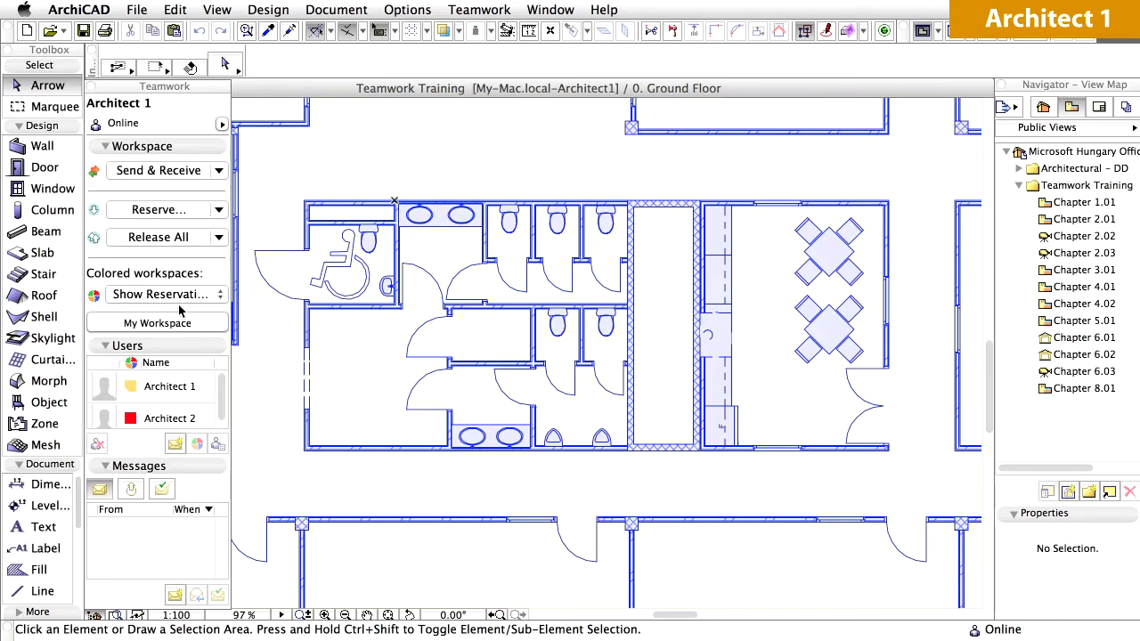
click(156, 323)
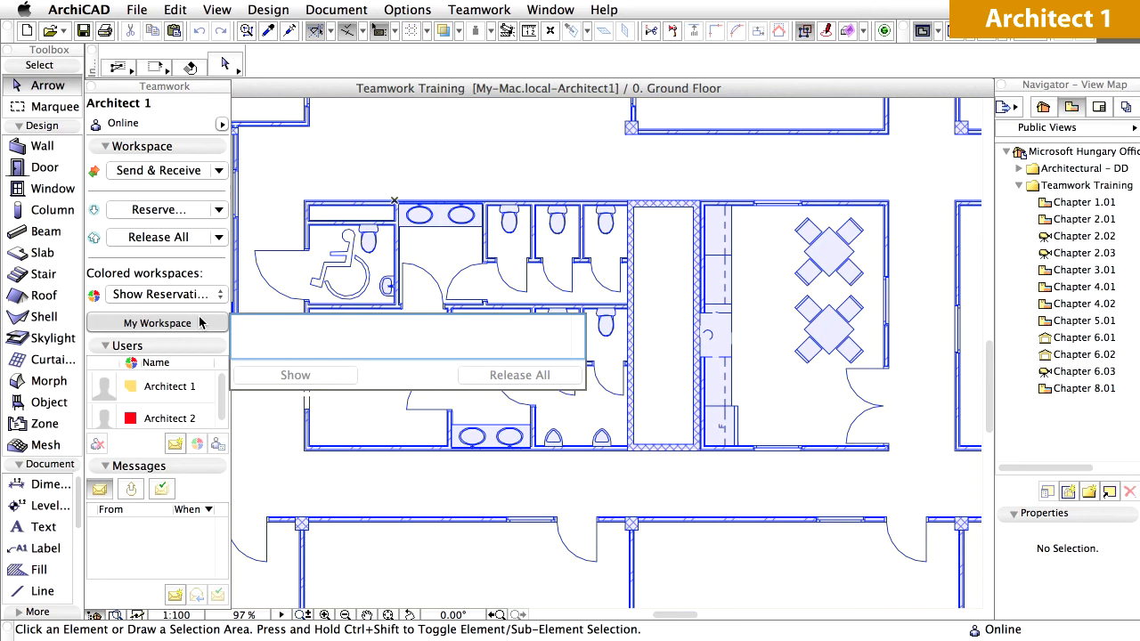
click(156, 322)
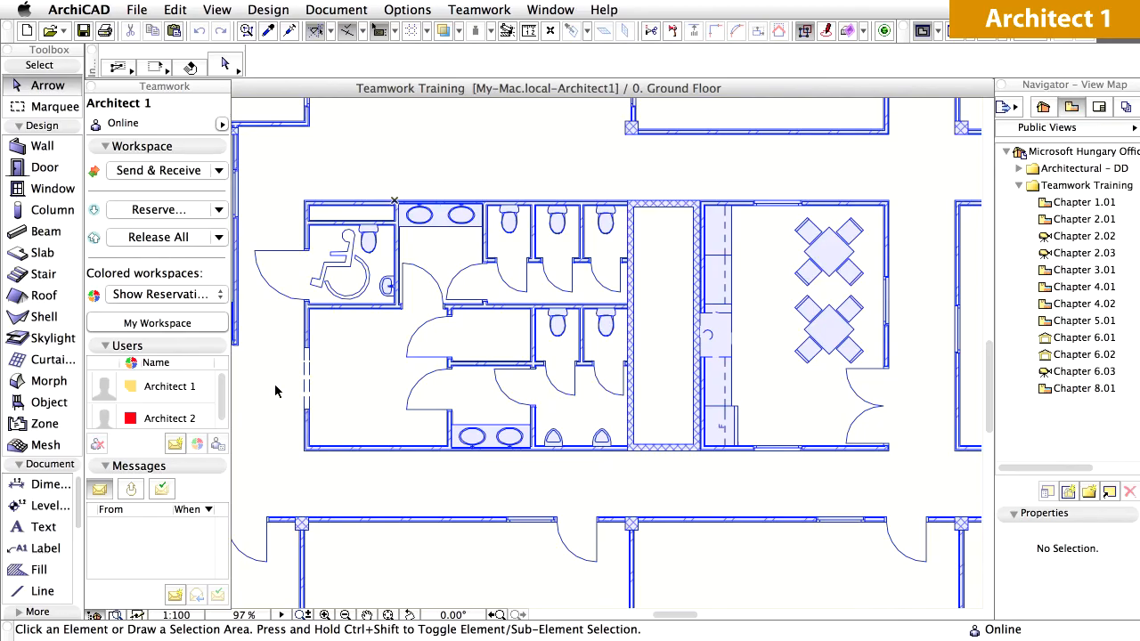
Bring up the Work Environment preferences from the Options menu.
click(407, 11)
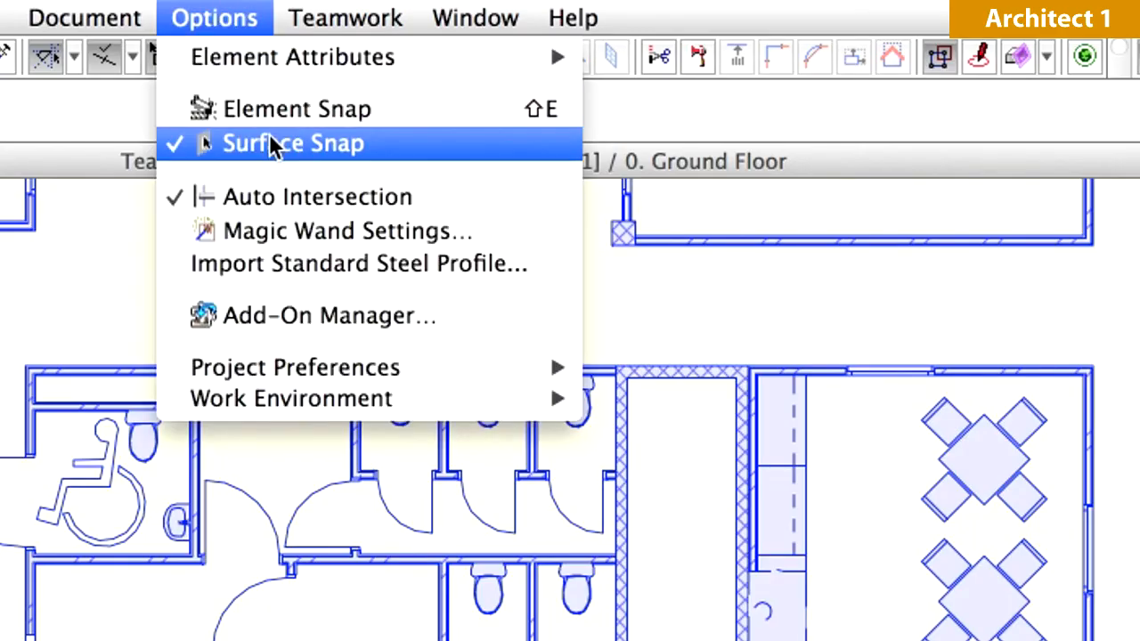
mouse_move(292, 399)
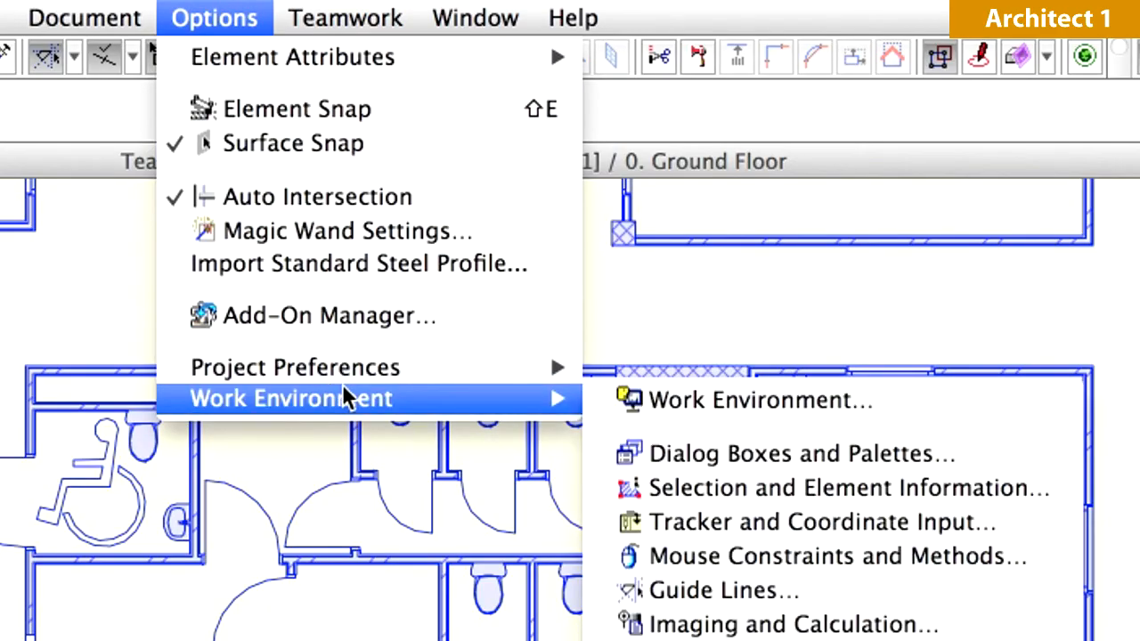
mouse_move(763, 400)
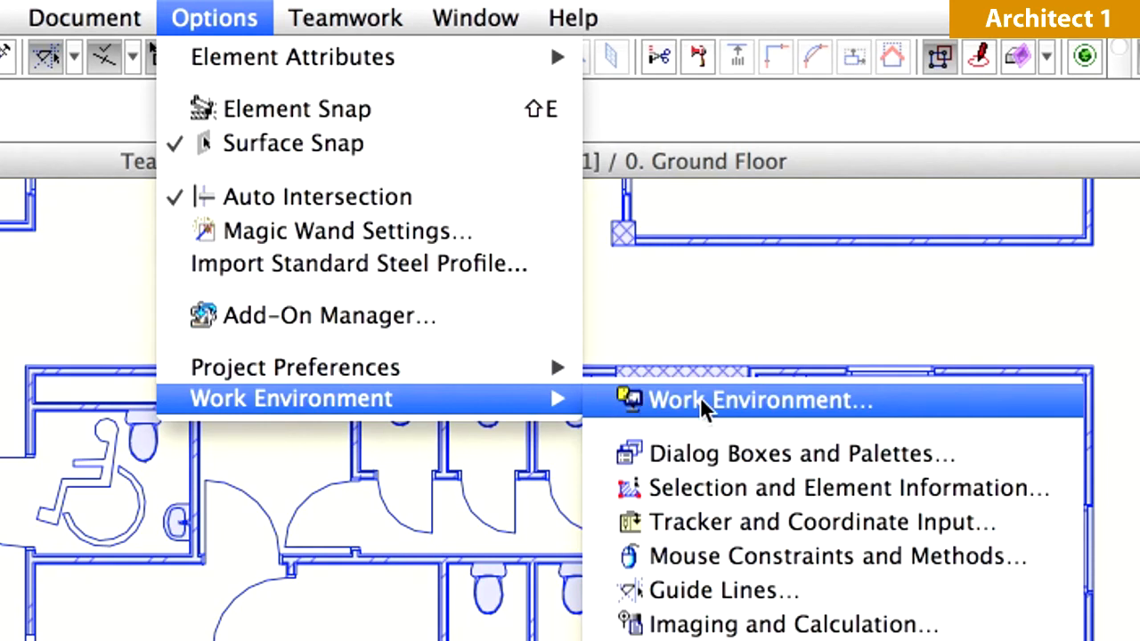
click(759, 401)
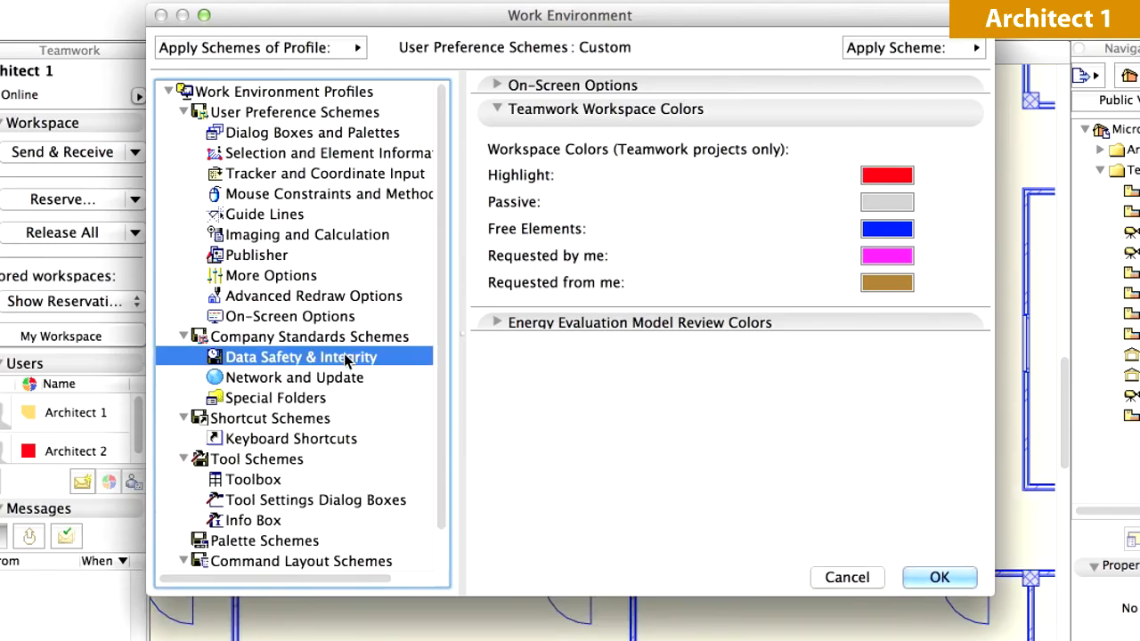
Under Data Safety & Integrity, tick 'Release All when closing Teamwork Project with Send Changes', then cancel.
click(299, 357)
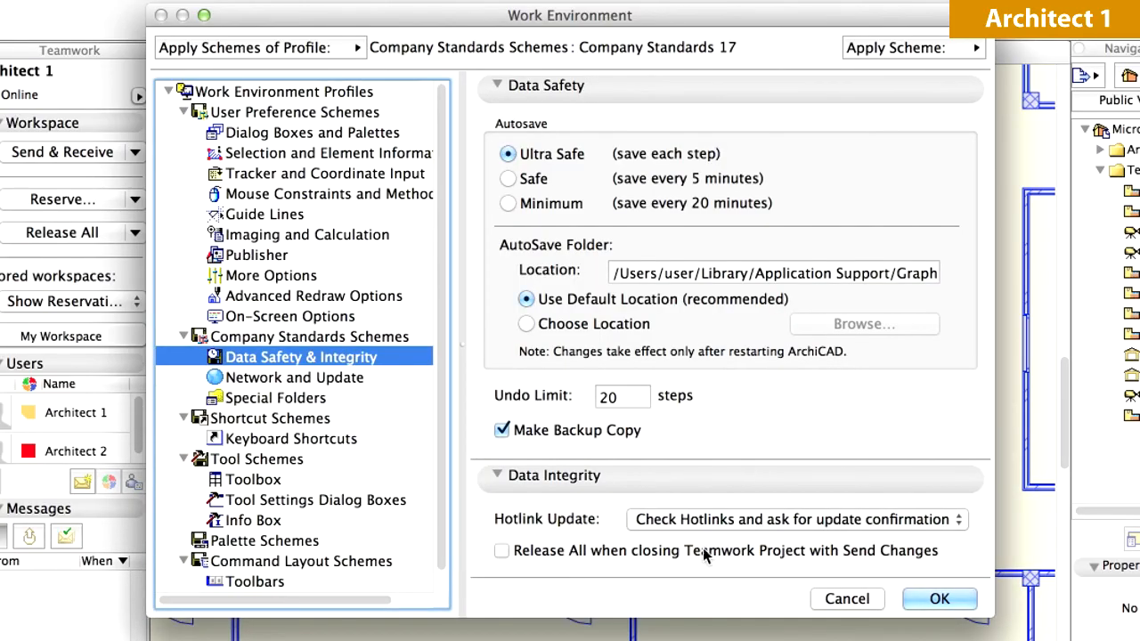
mouse_move(670, 568)
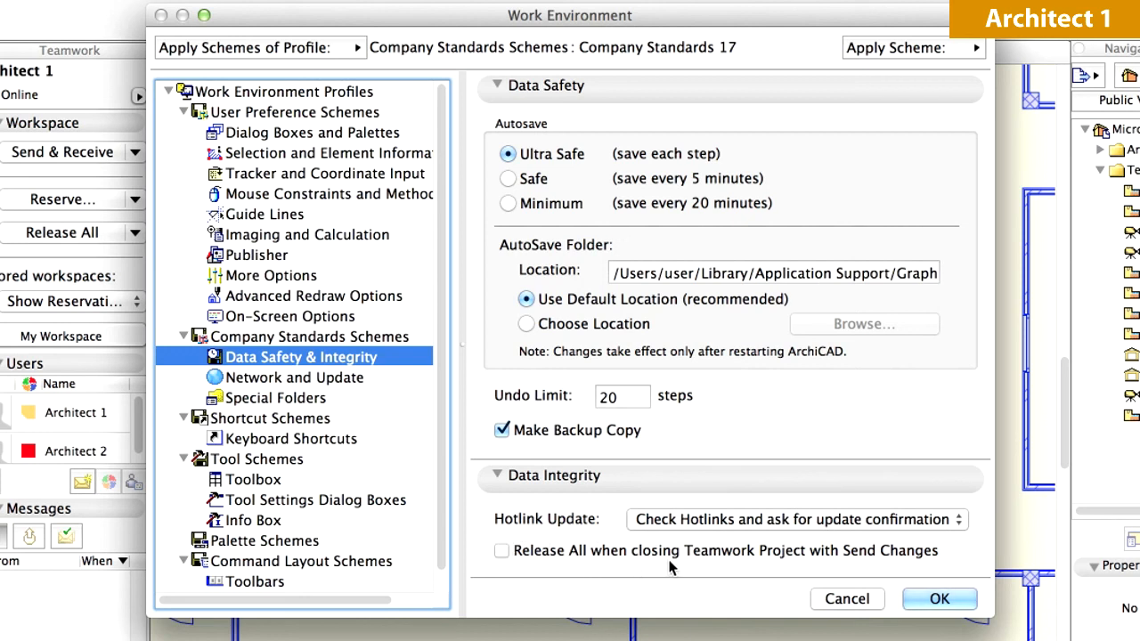
click(503, 551)
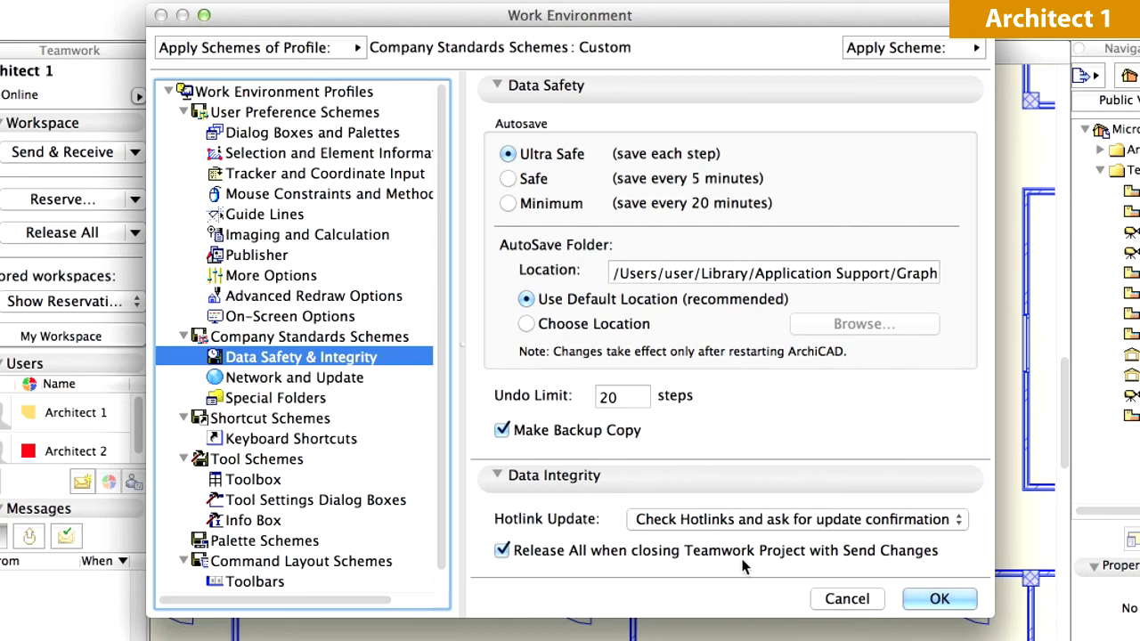
mouse_move(488, 528)
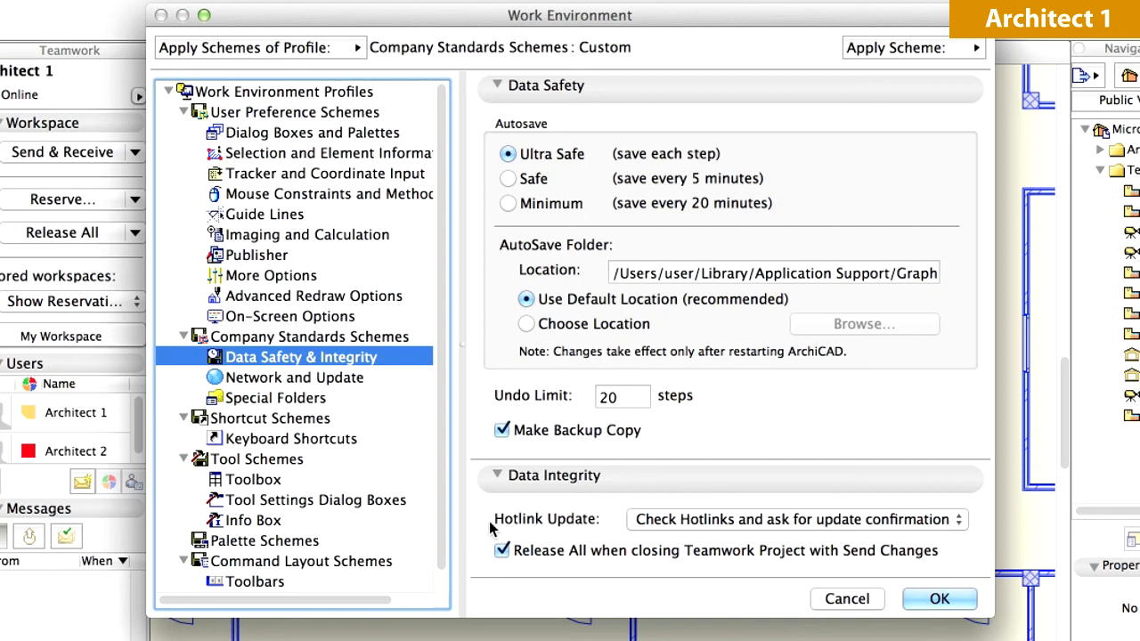
mouse_move(515, 570)
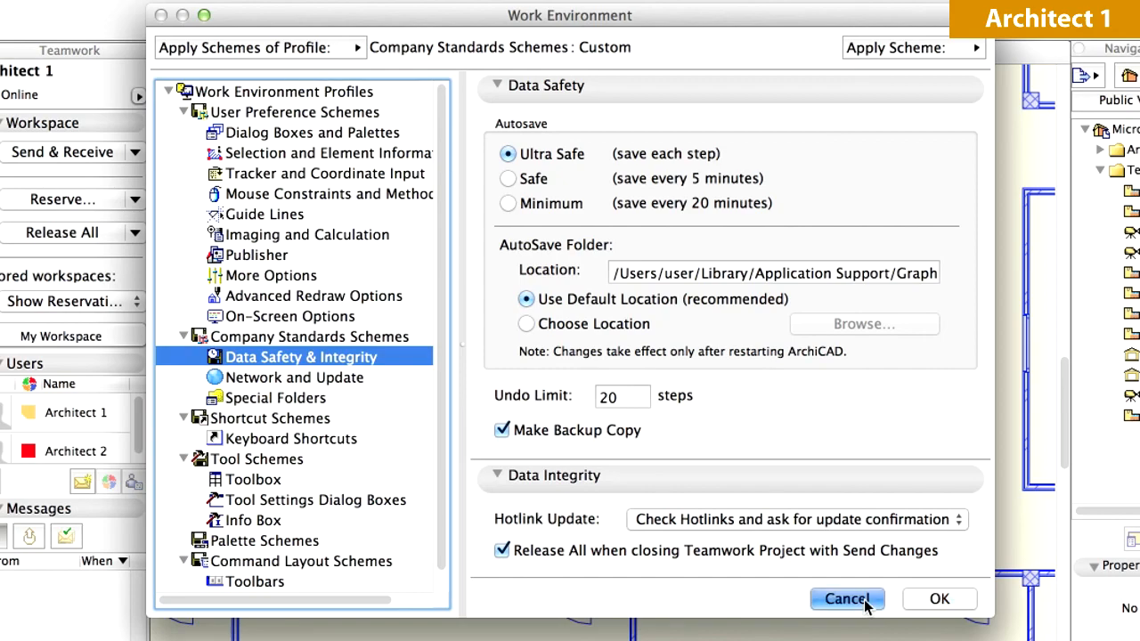
click(846, 598)
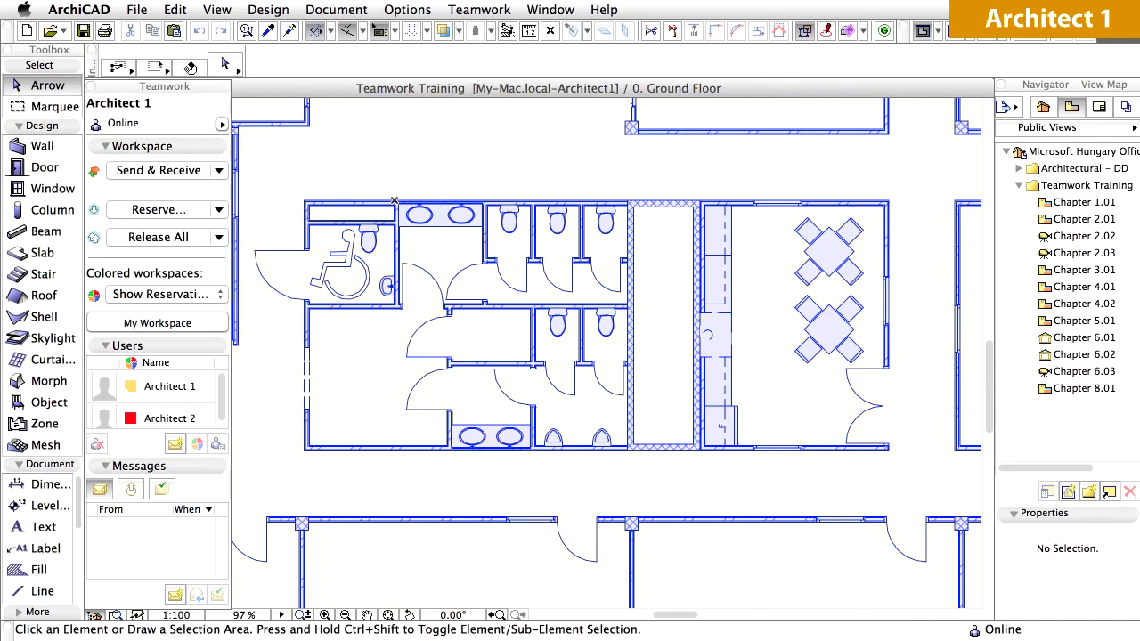